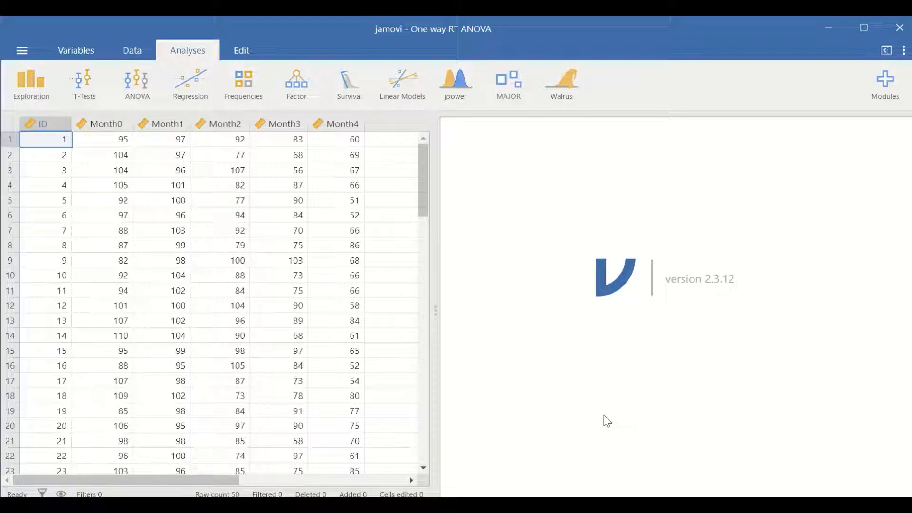
mouse_move(153, 275)
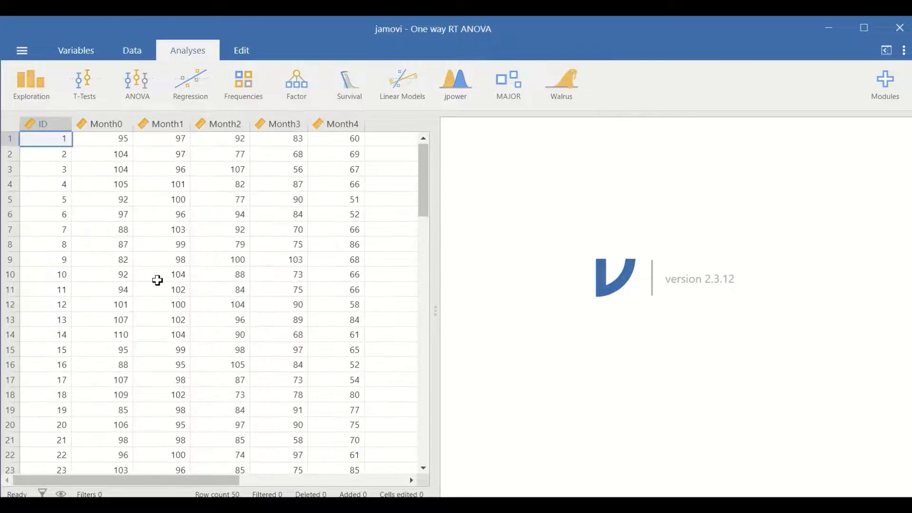
Start a Repeated Measures ANOVA from the ANOVA analyses list
scroll(down, 3)
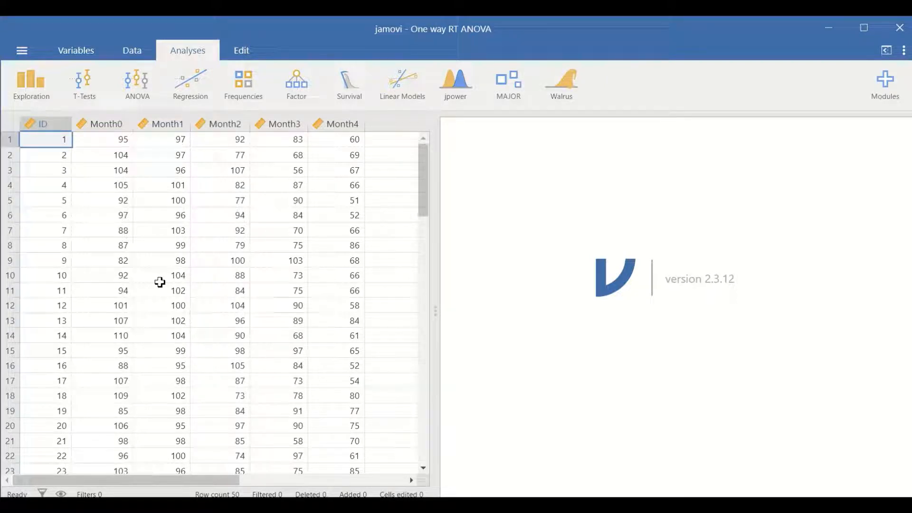
scroll(down, 3)
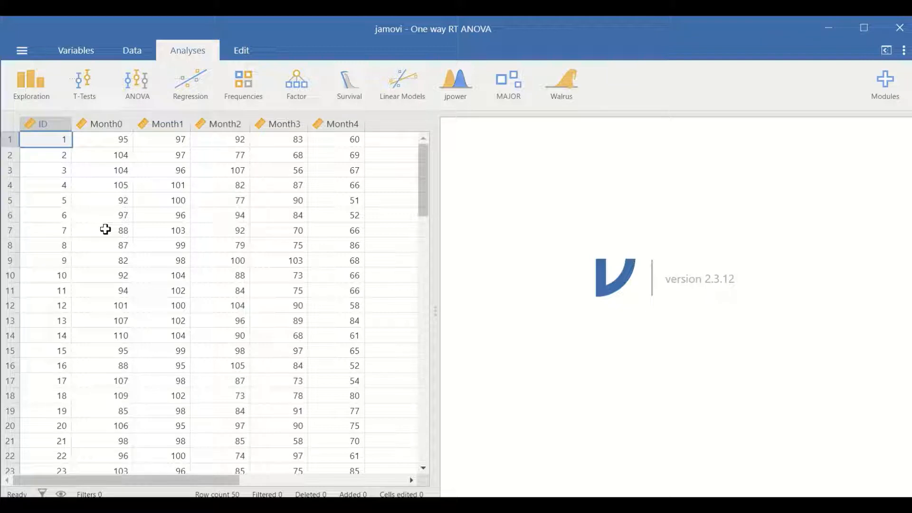
mouse_move(89, 156)
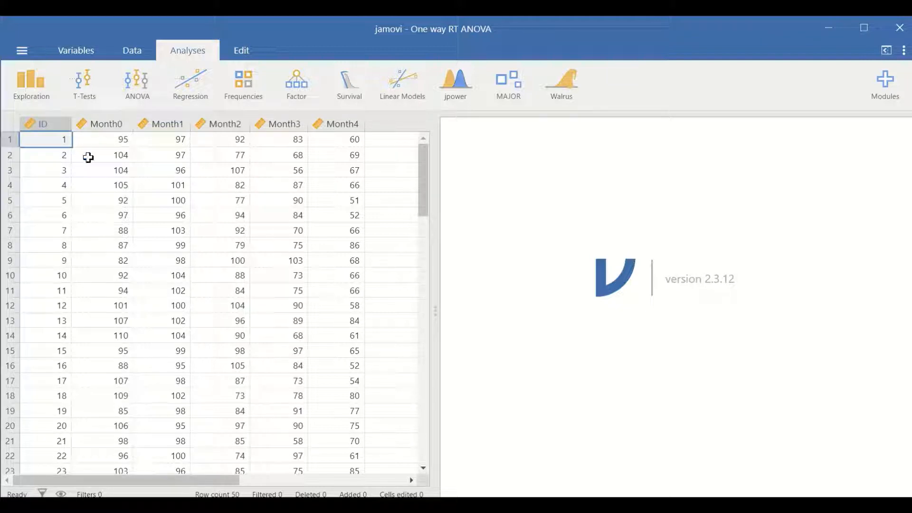
mouse_move(101, 144)
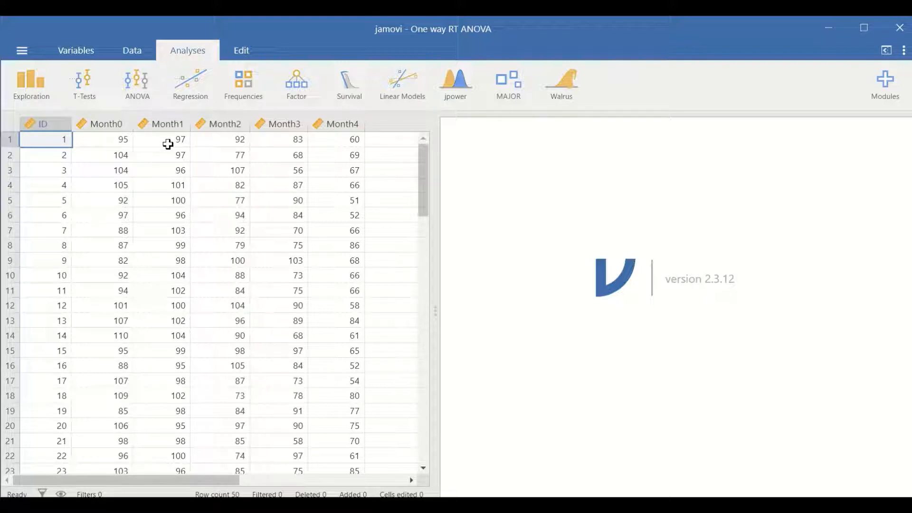
mouse_move(229, 139)
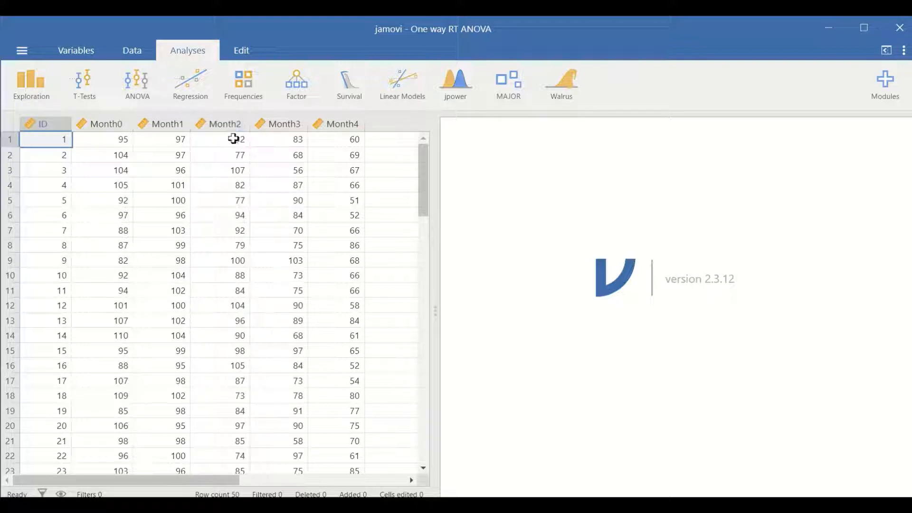
mouse_move(403, 145)
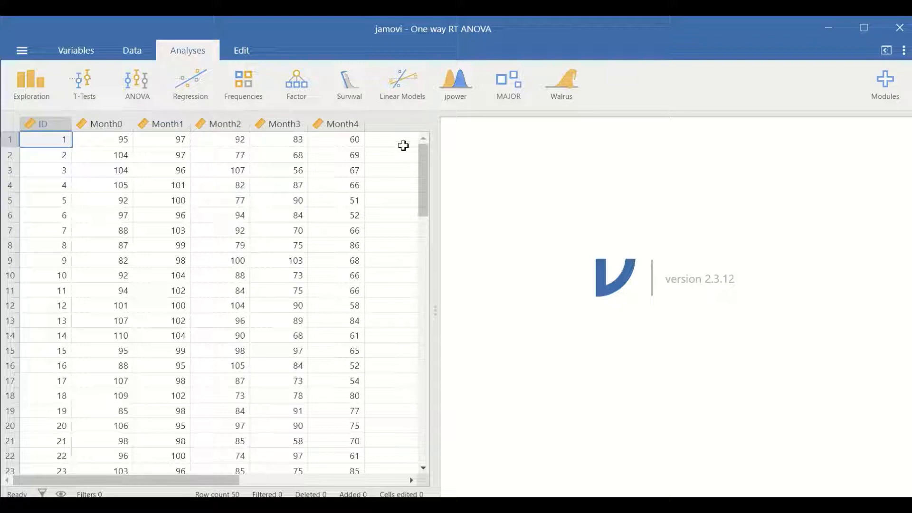
mouse_move(275, 192)
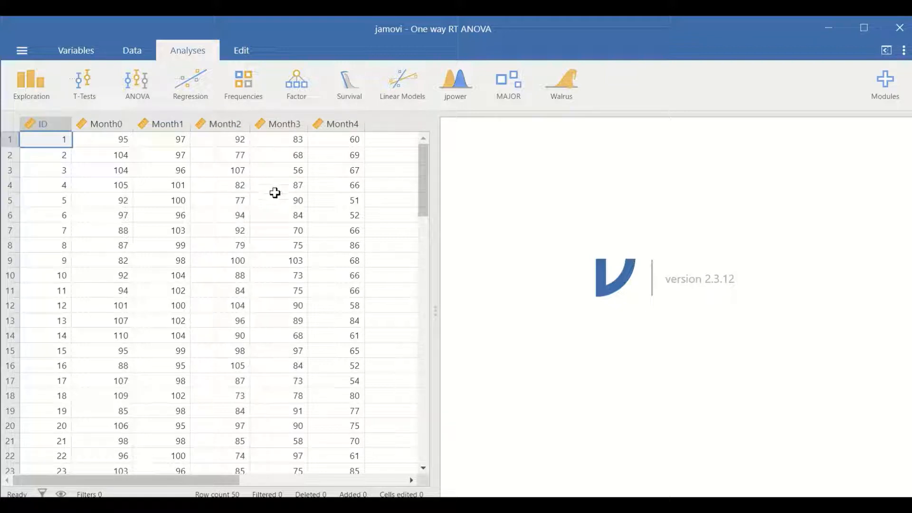
mouse_move(139, 170)
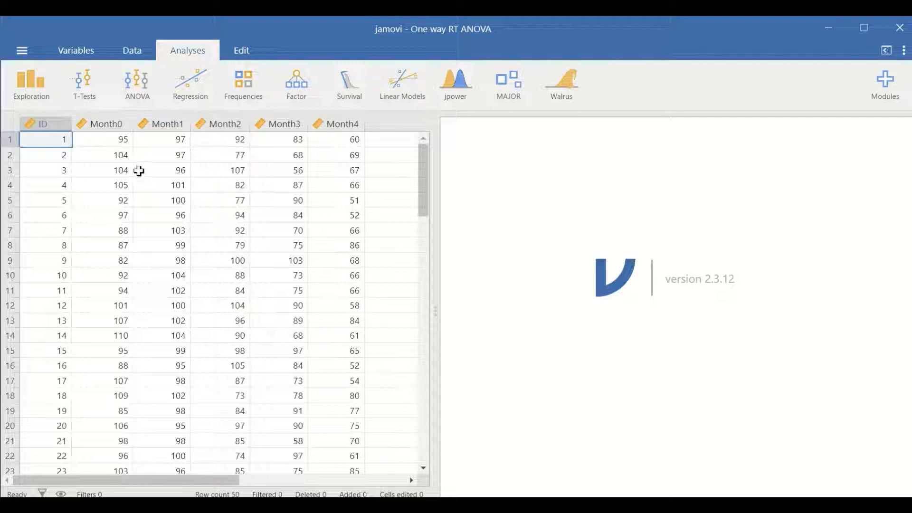
mouse_move(128, 156)
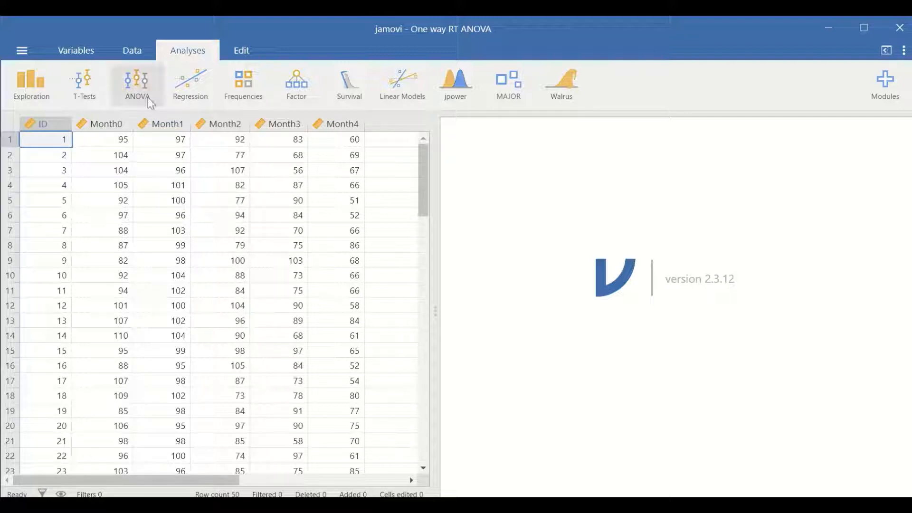
mouse_move(216, 161)
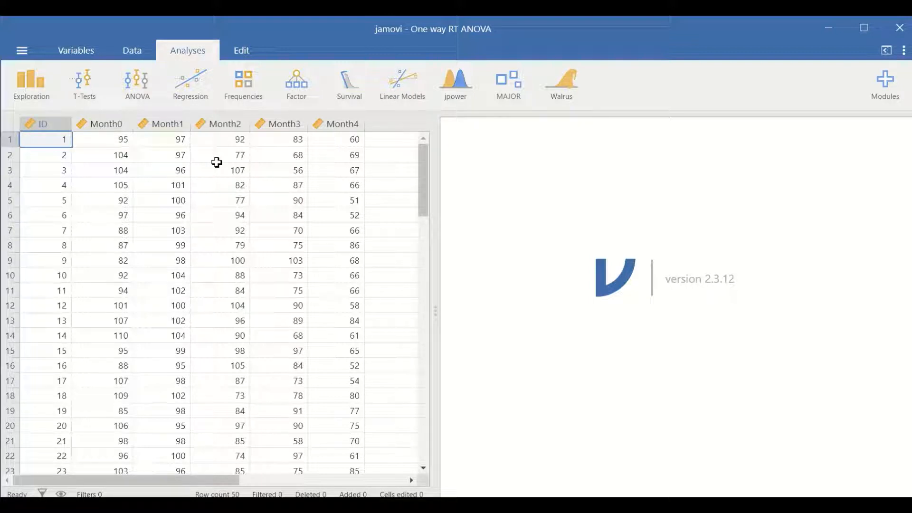
mouse_move(156, 145)
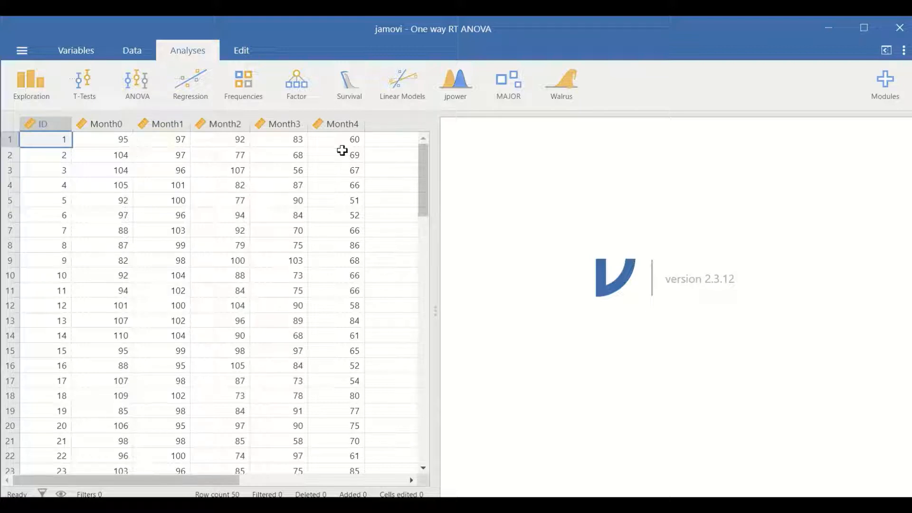
mouse_move(234, 146)
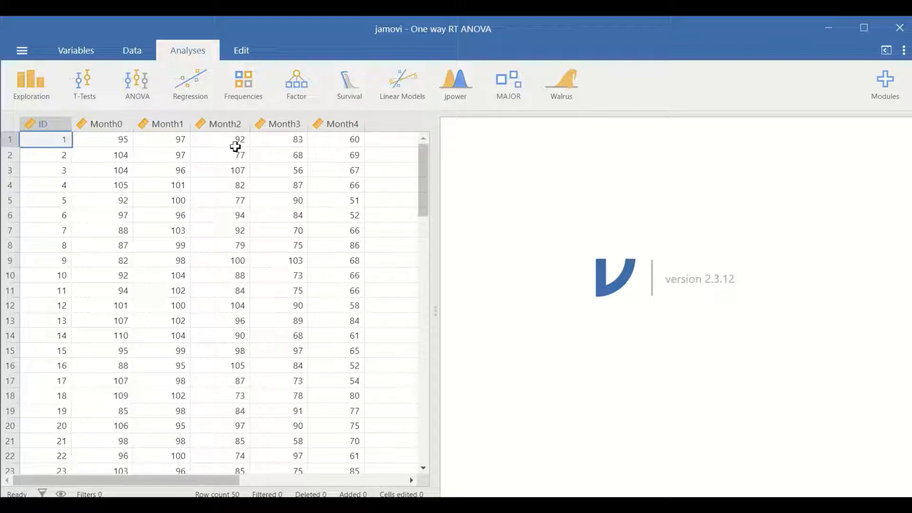
mouse_move(108, 142)
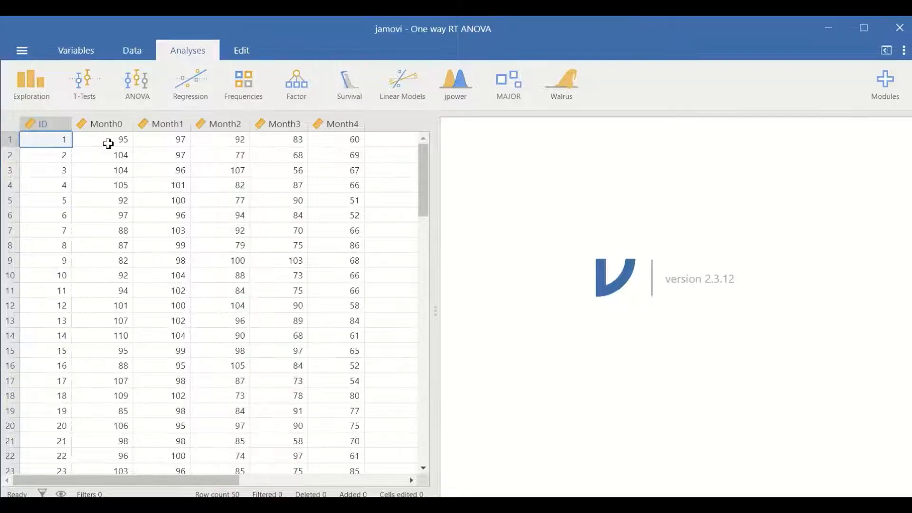
mouse_move(354, 157)
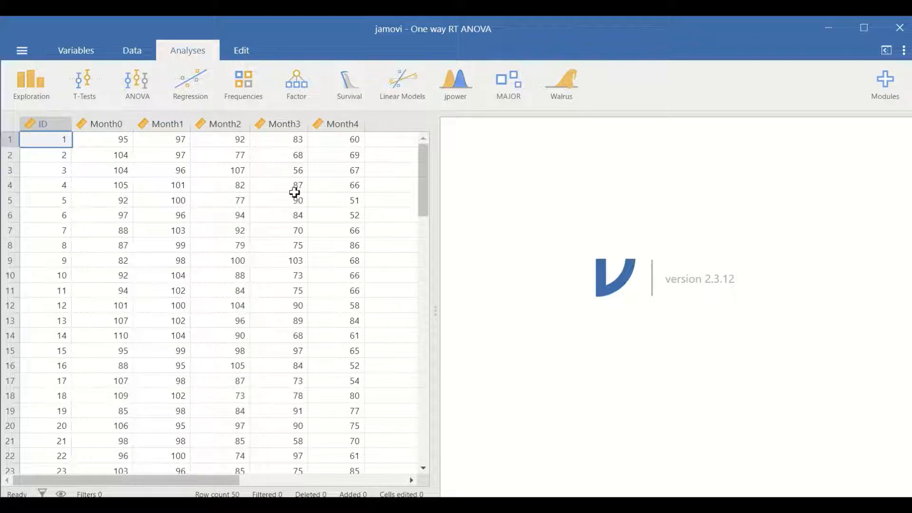
mouse_move(255, 181)
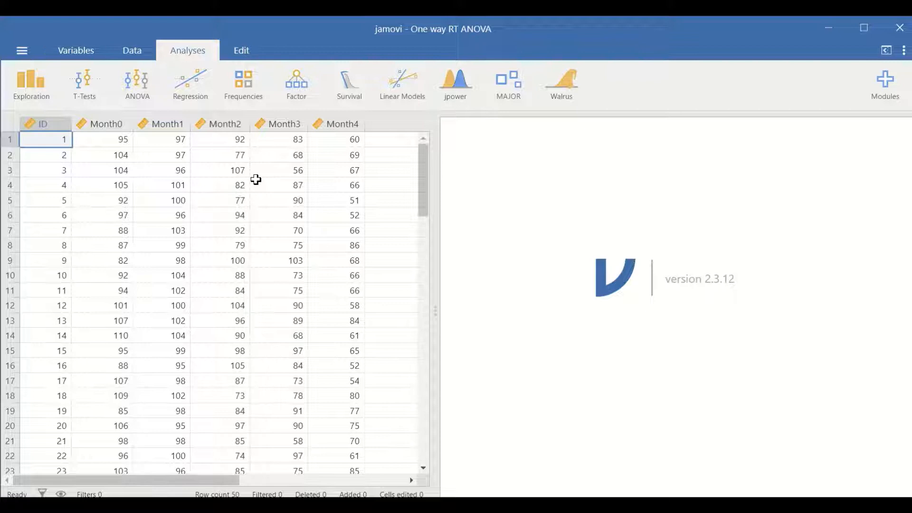
mouse_move(166, 148)
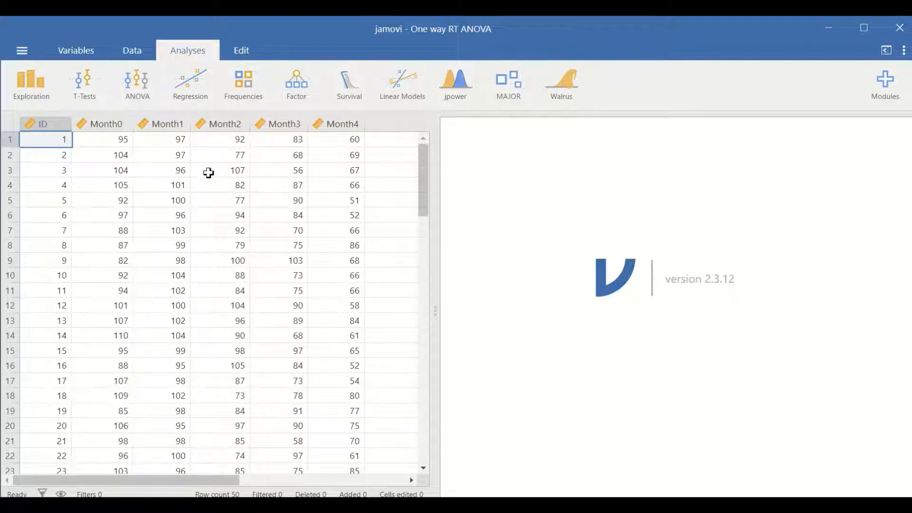
mouse_move(181, 181)
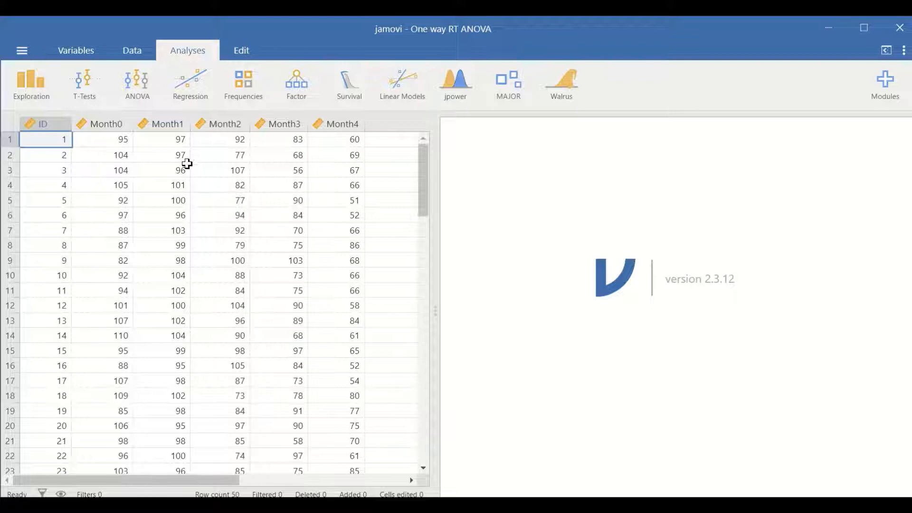
mouse_move(251, 158)
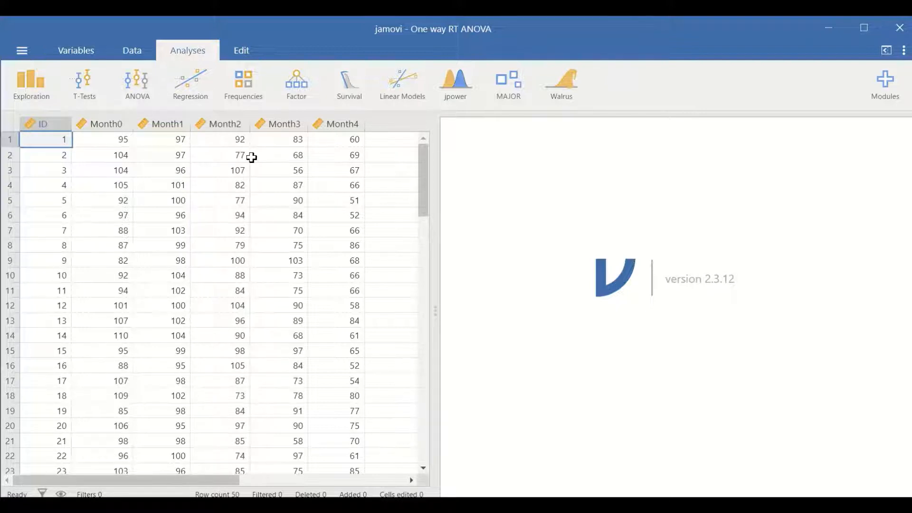
mouse_move(263, 215)
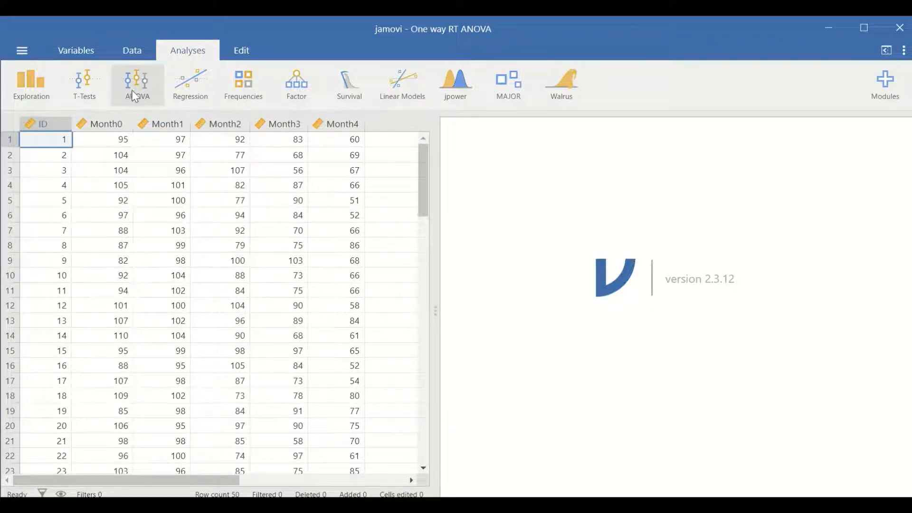
click(137, 84)
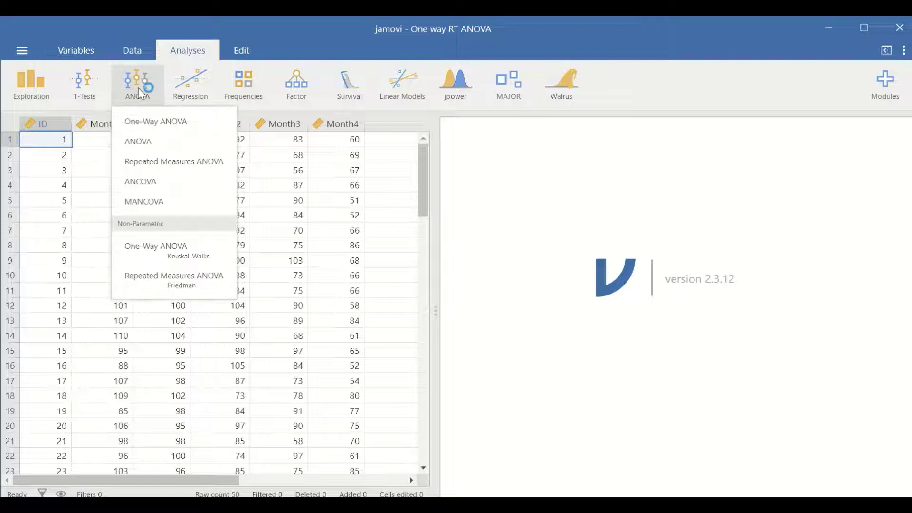
mouse_move(156, 172)
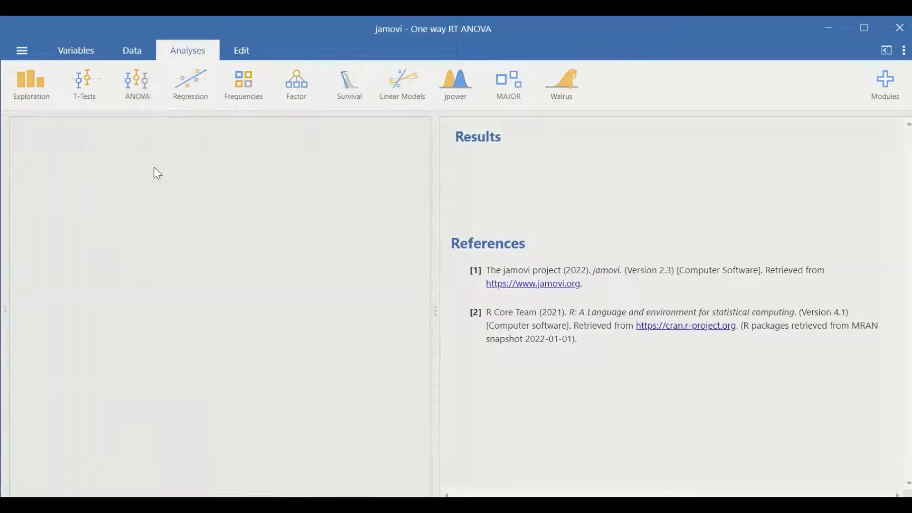
click(137, 82)
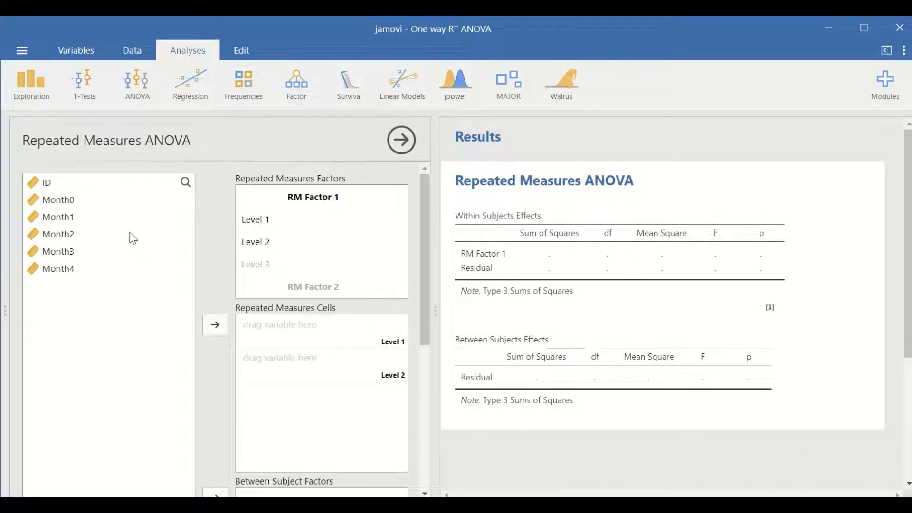
mouse_move(121, 245)
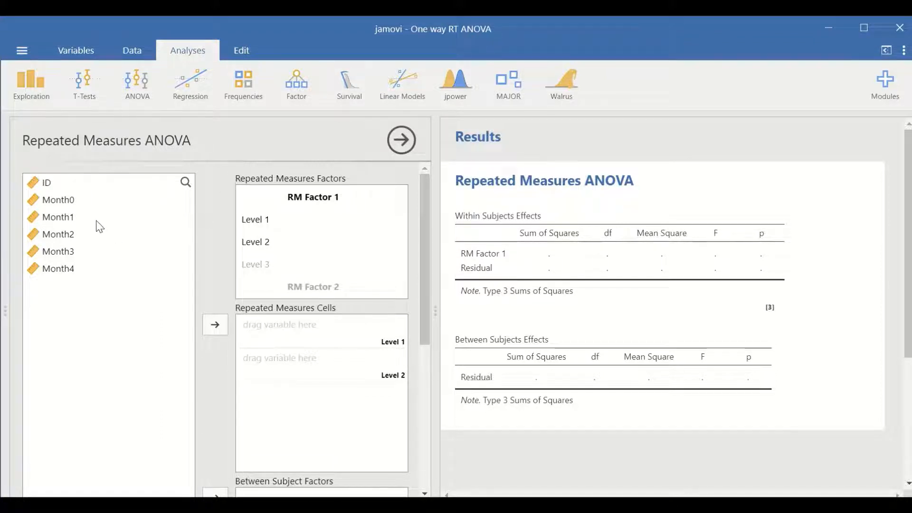
mouse_move(71, 208)
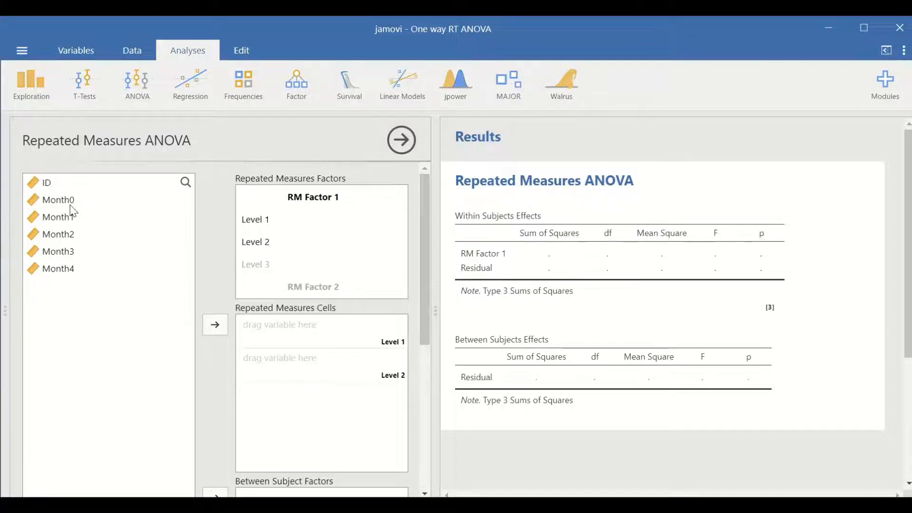
mouse_move(78, 300)
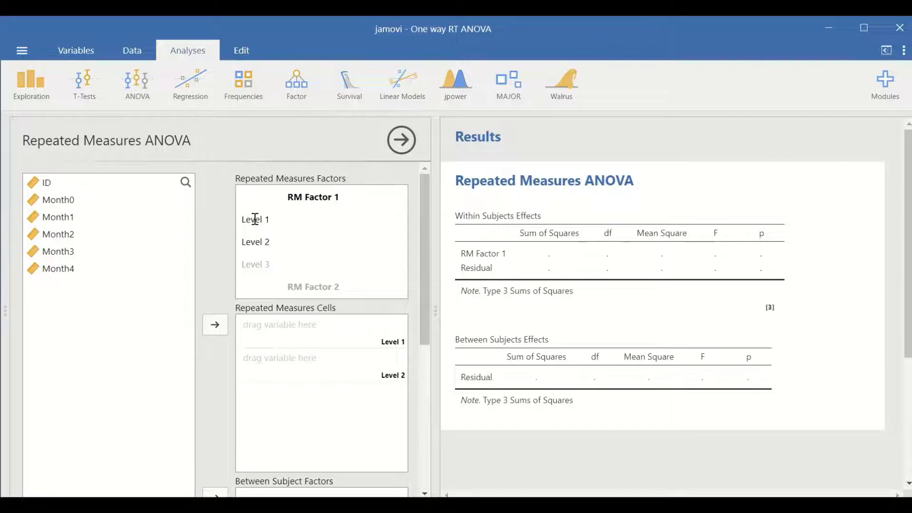
Fill the repeated measures factor levels with Month0–Month4, giving F = 113, p < .001
double_click(256, 264)
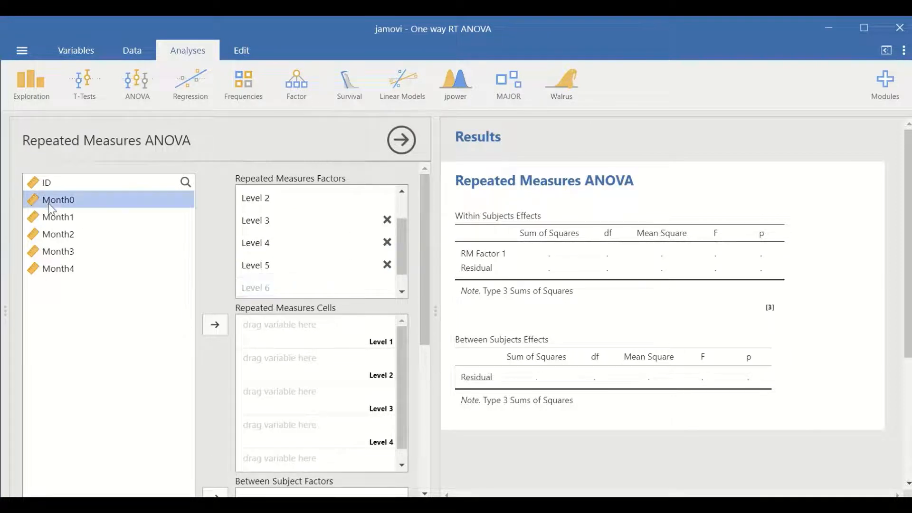
click(58, 234)
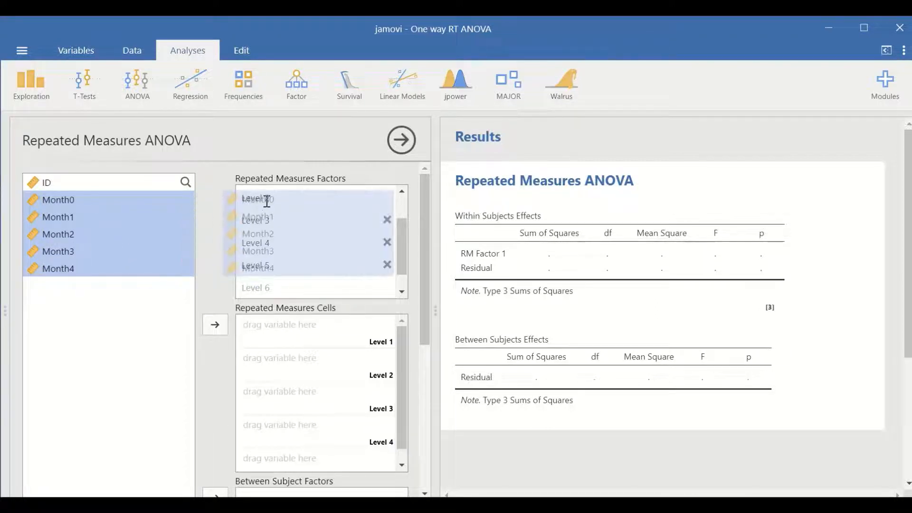
scroll(down, 3)
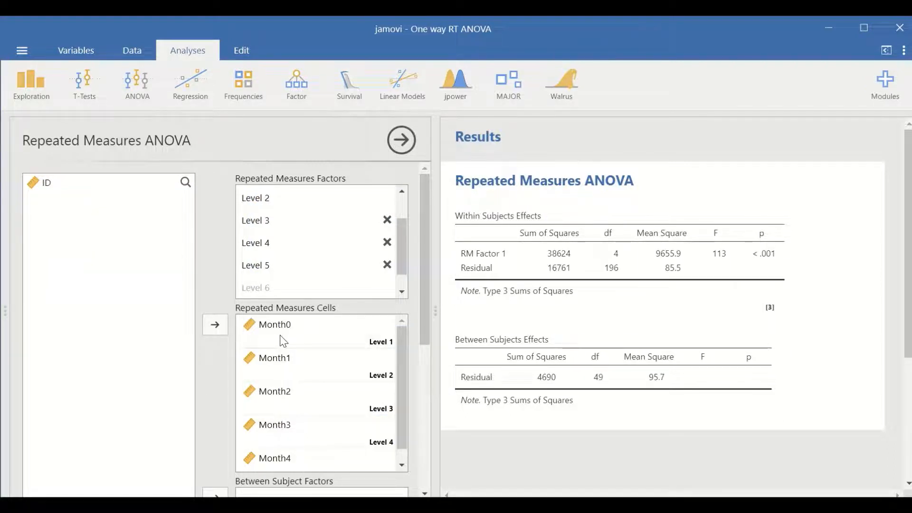
mouse_move(302, 359)
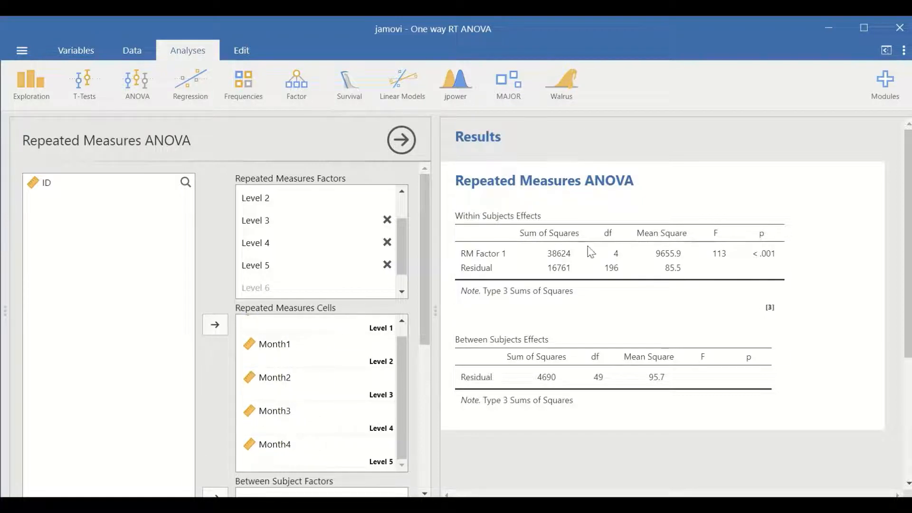
mouse_move(471, 210)
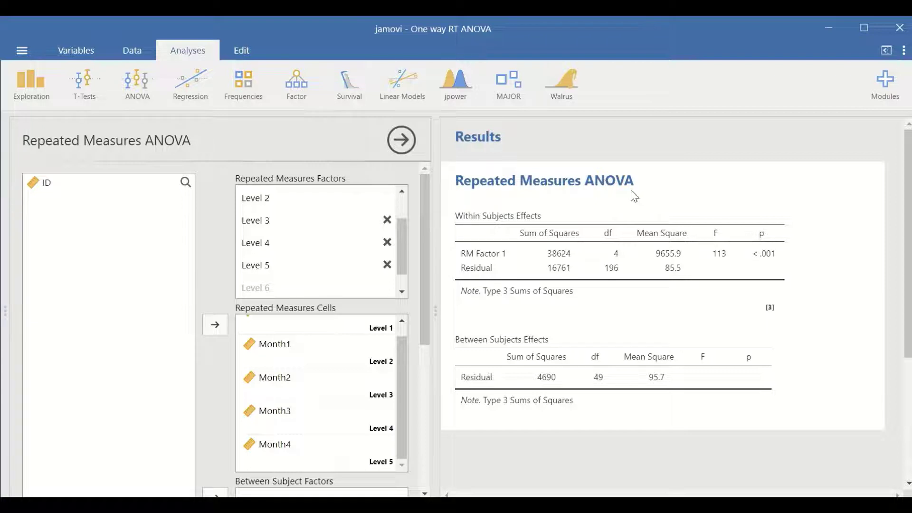
mouse_move(589, 257)
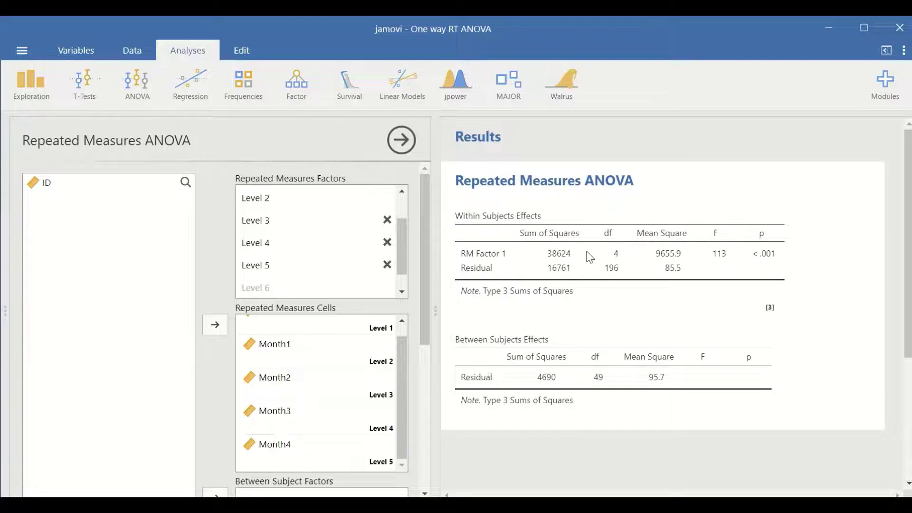
mouse_move(531, 230)
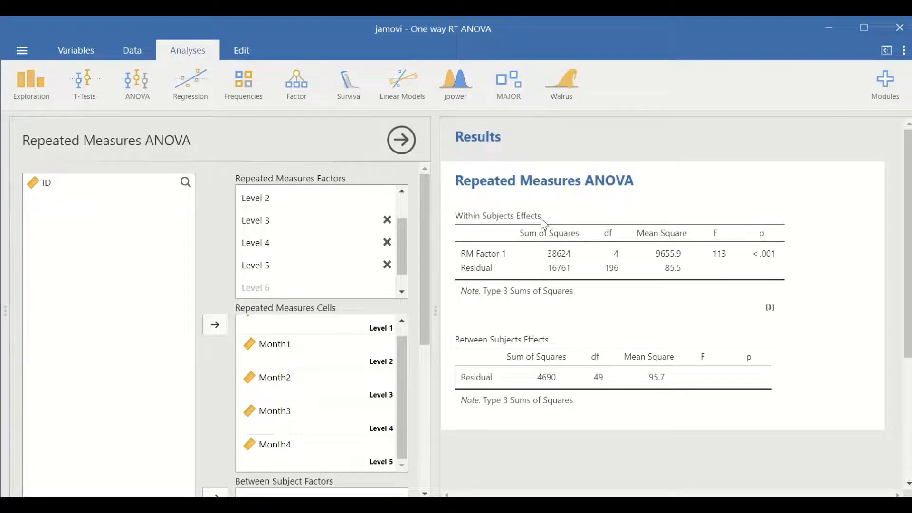
mouse_move(548, 222)
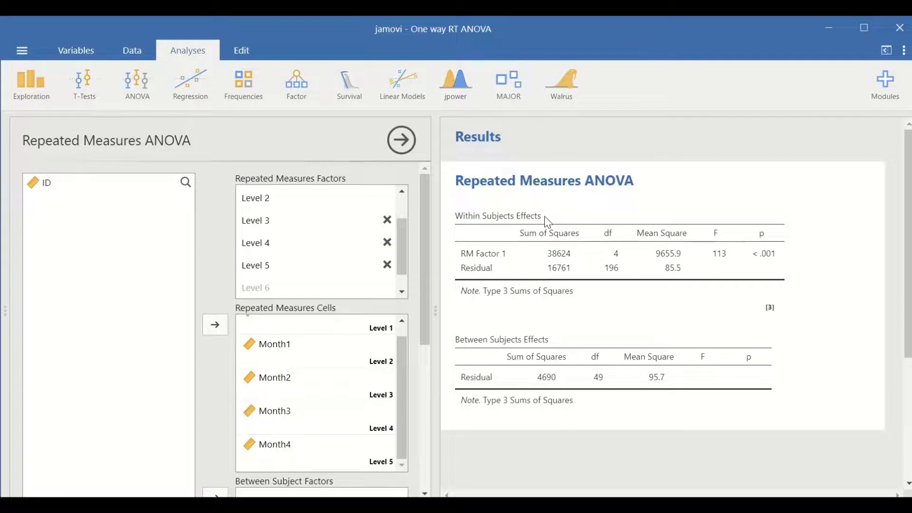
mouse_move(598, 215)
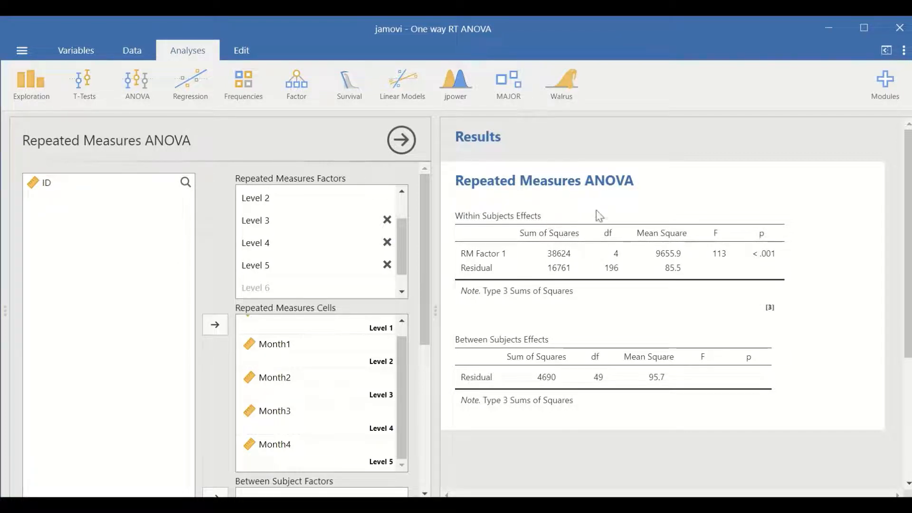
mouse_move(781, 236)
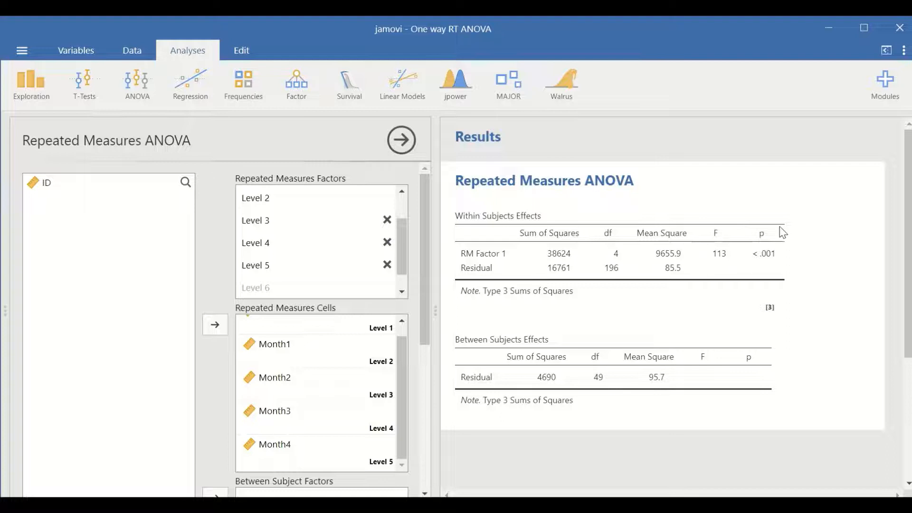
mouse_move(777, 234)
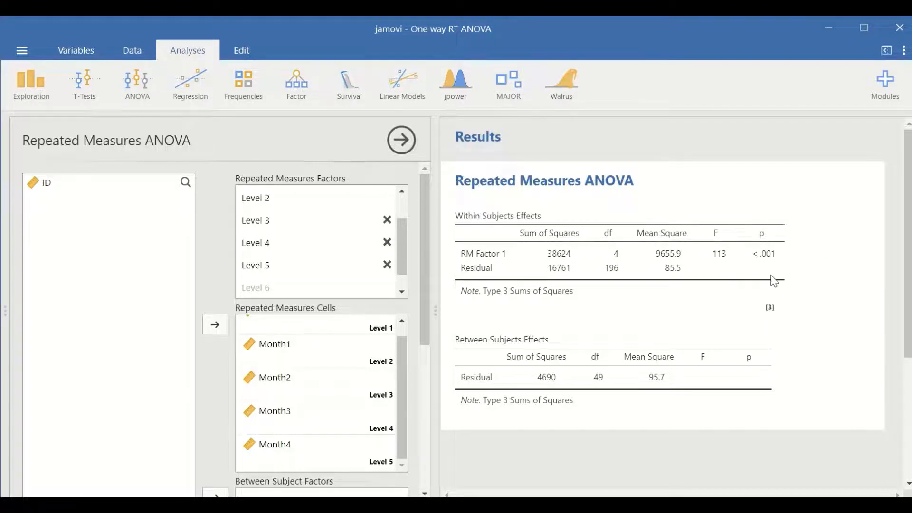
mouse_move(782, 287)
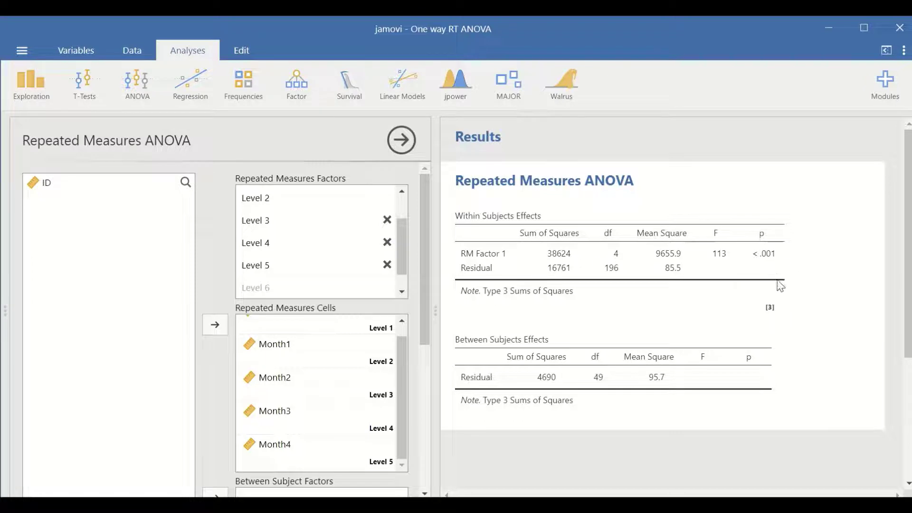
mouse_move(764, 302)
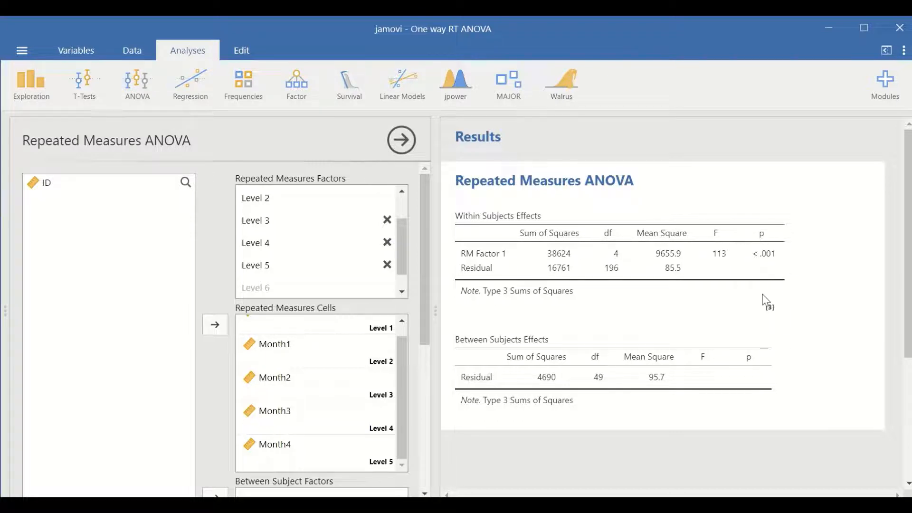
mouse_move(733, 290)
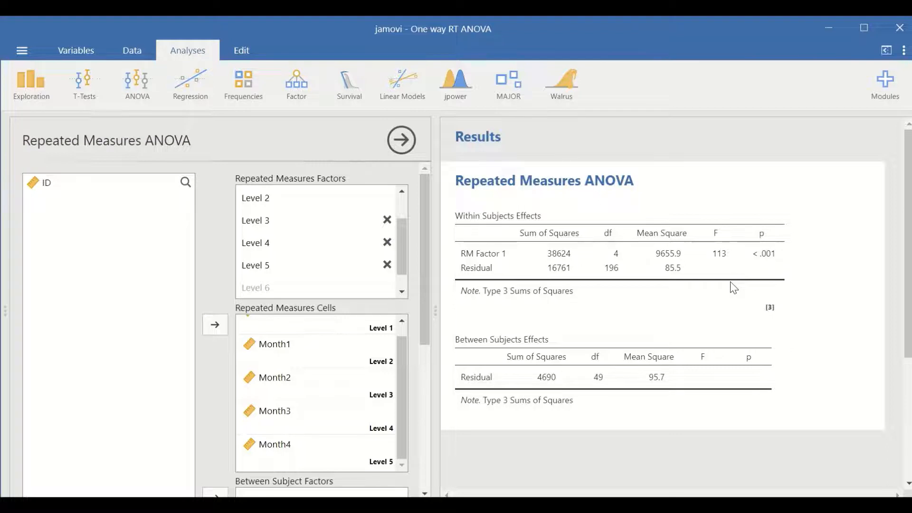
mouse_move(553, 241)
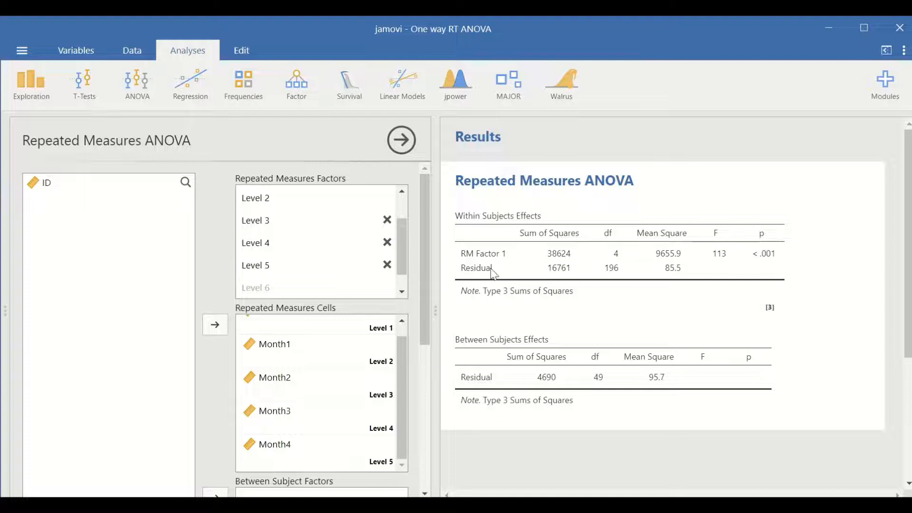
mouse_move(698, 278)
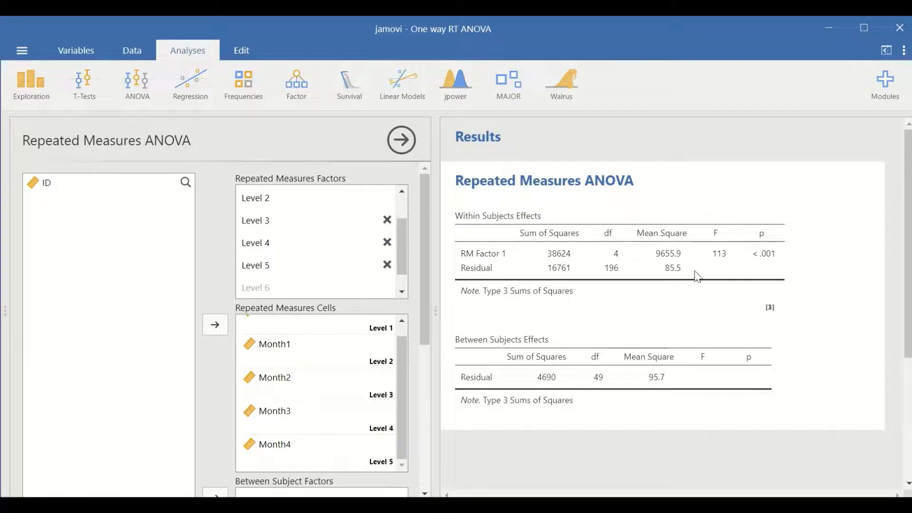
mouse_move(559, 339)
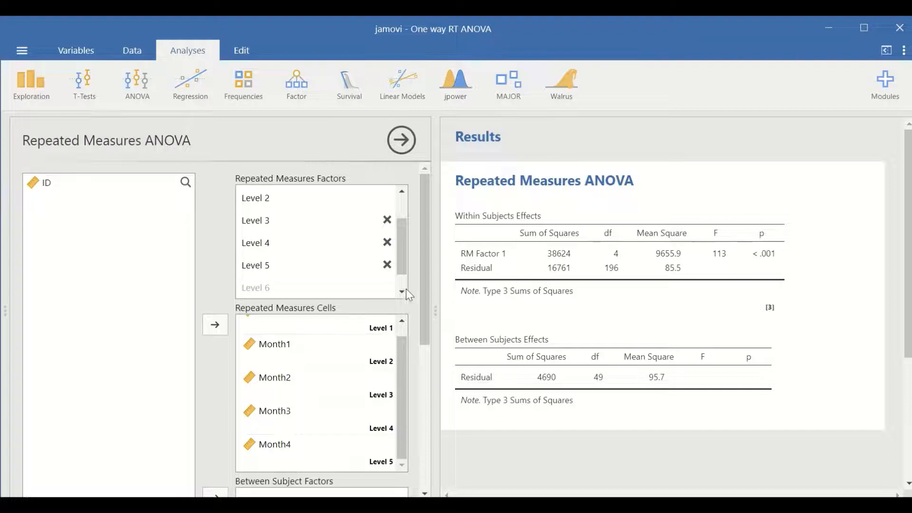
Expand the Model section showing RM Factor 1 as the only model term
scroll(down, 3)
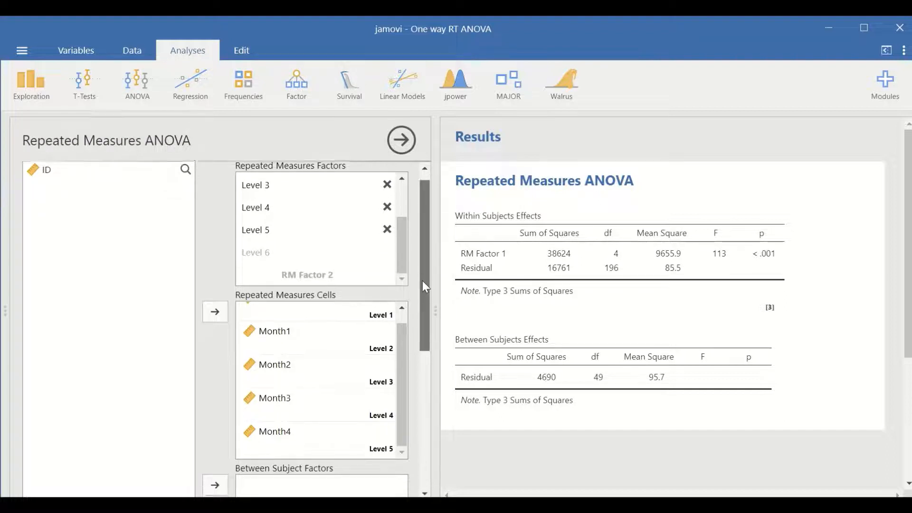
scroll(down, 3)
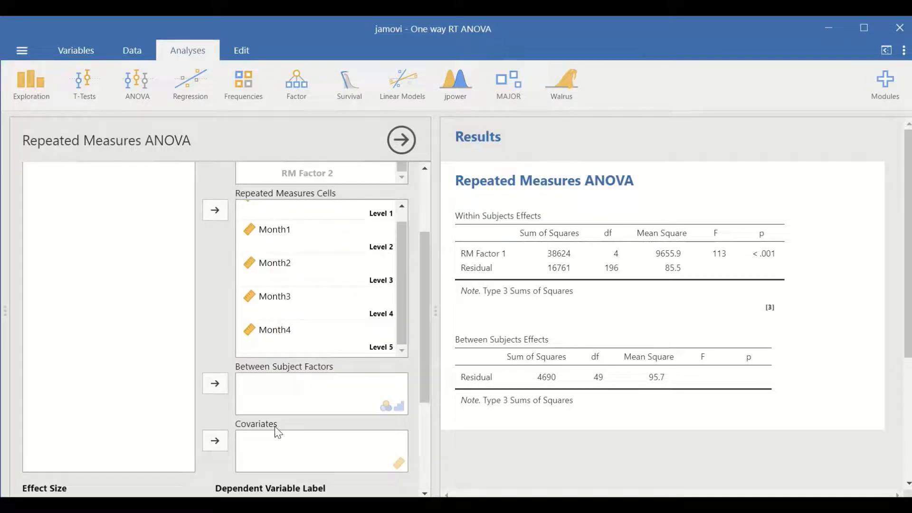
scroll(down, 3)
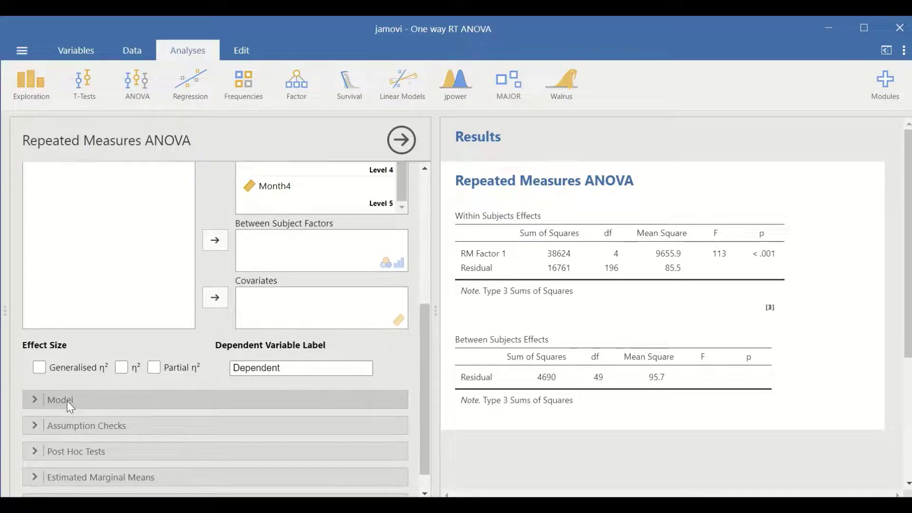
click(62, 401)
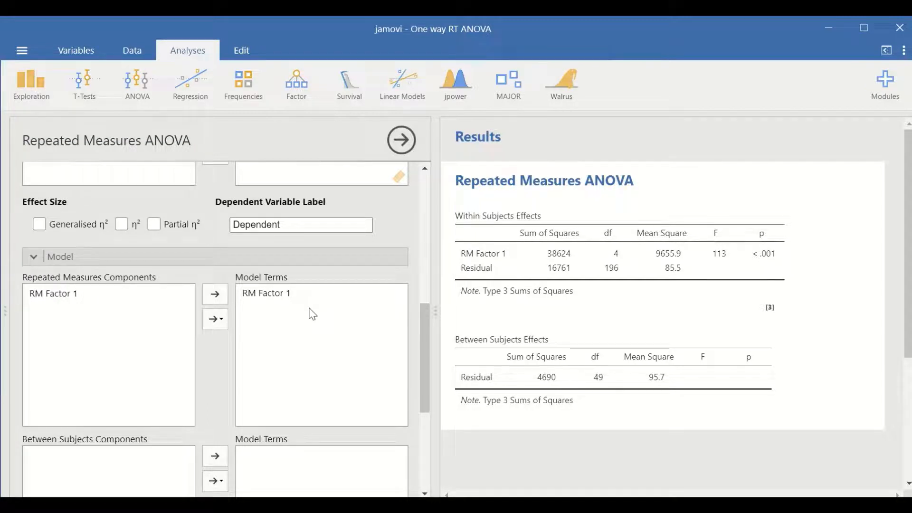
scroll(down, 3)
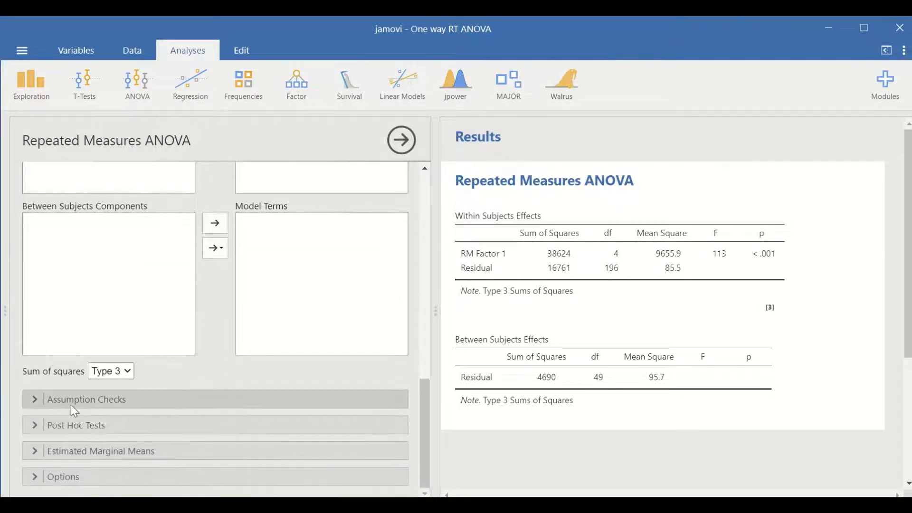
Expand Assumption Checks, with sphericity correction left at None
click(85, 399)
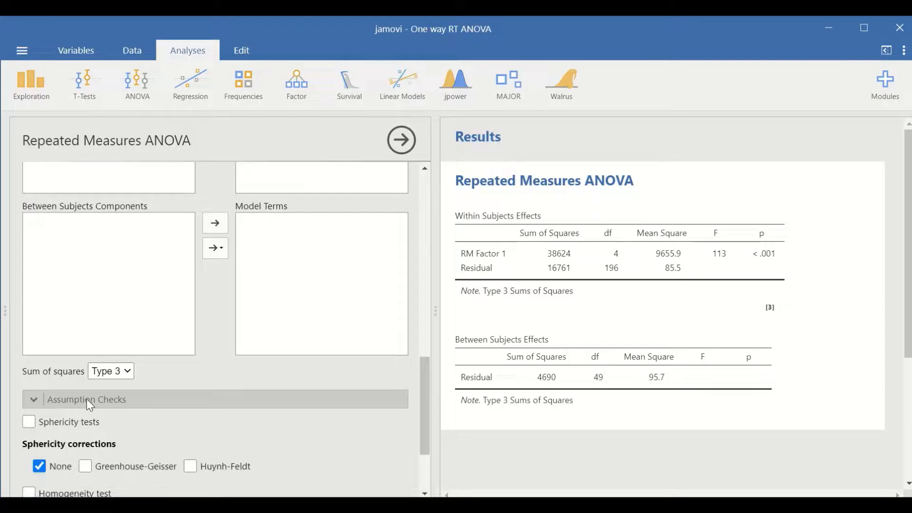
scroll(down, 3)
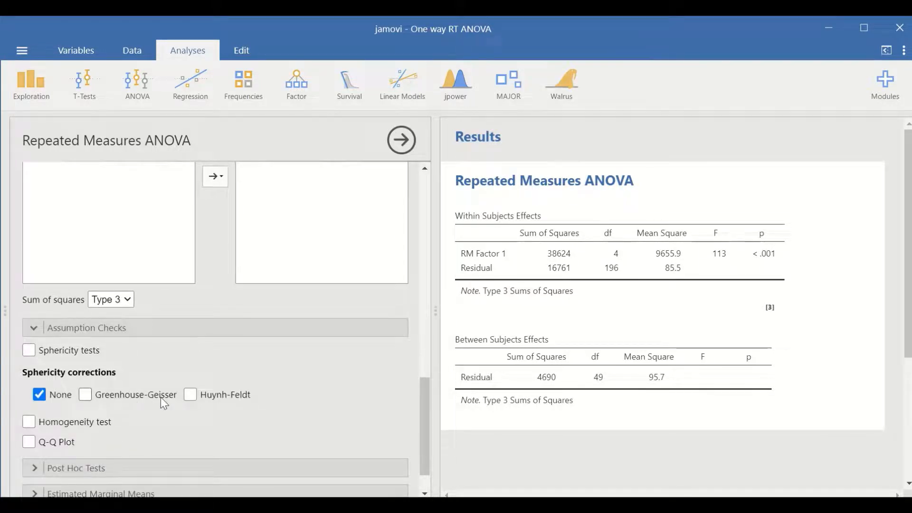
mouse_move(270, 379)
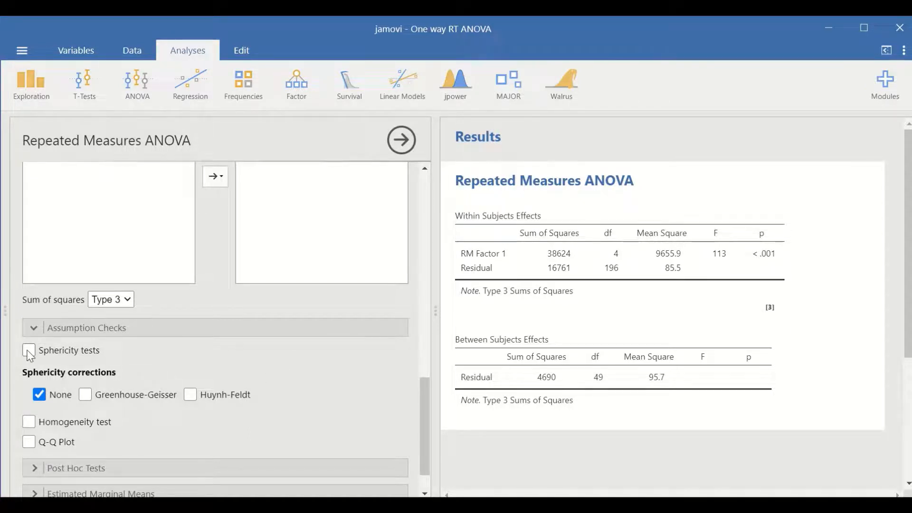
click(29, 350)
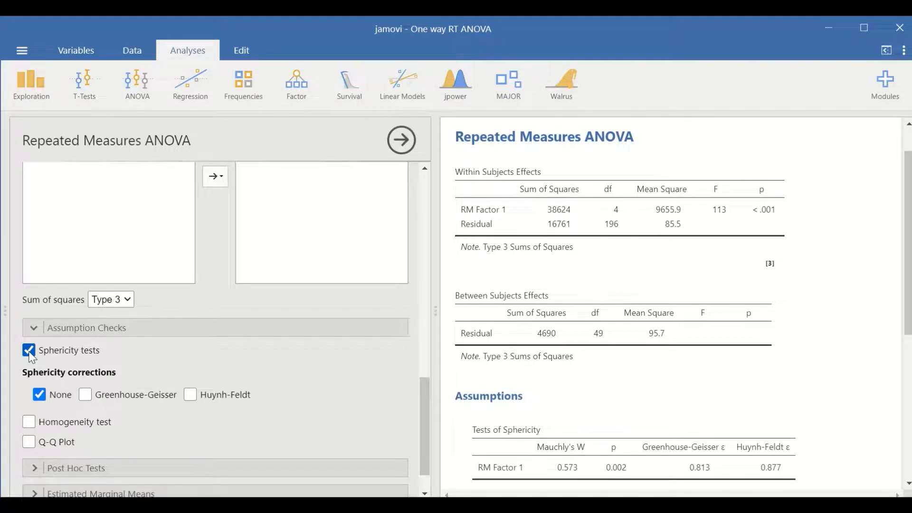
mouse_move(430, 322)
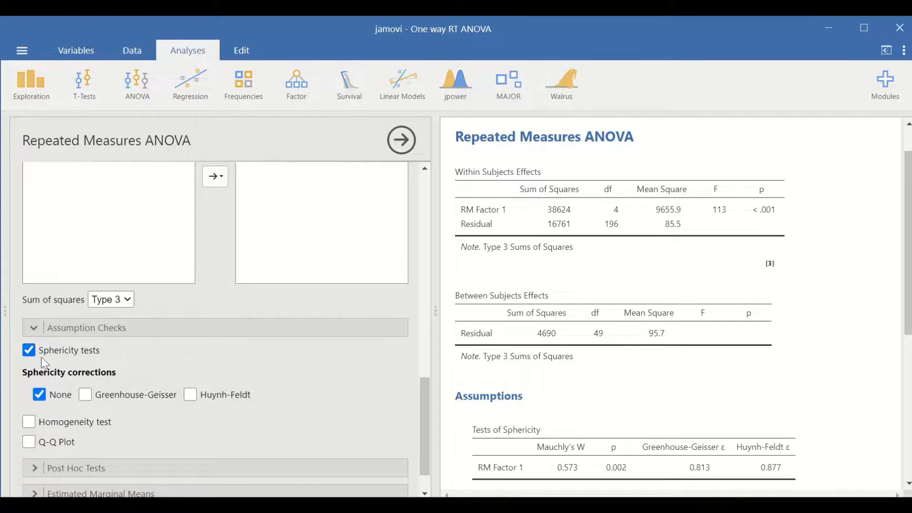
mouse_move(674, 373)
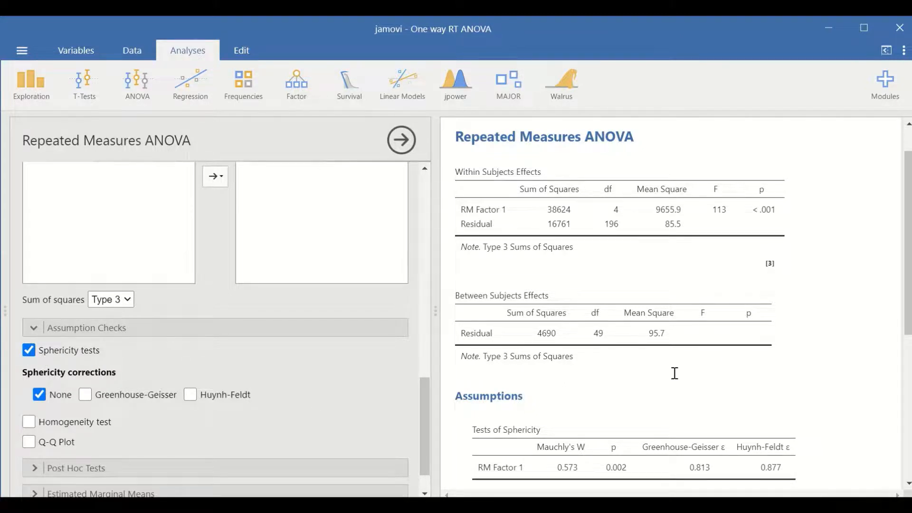
scroll(down, 3)
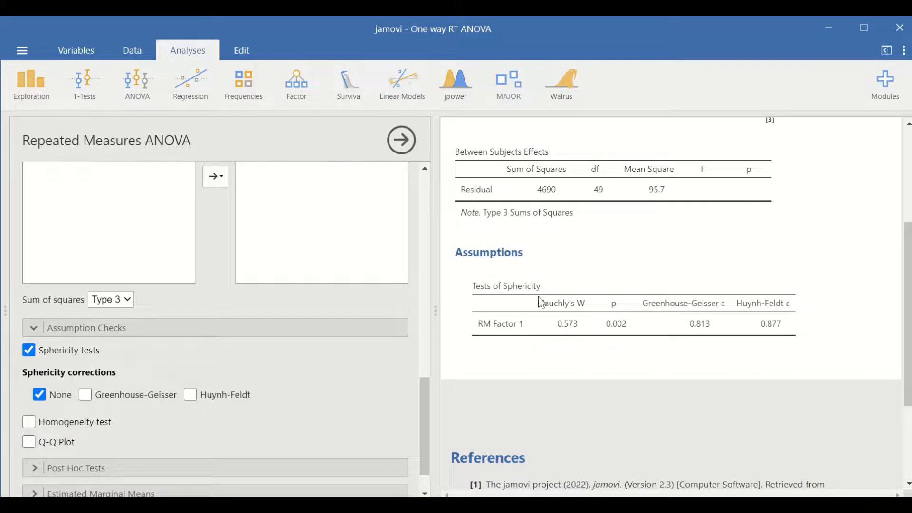
mouse_move(700, 306)
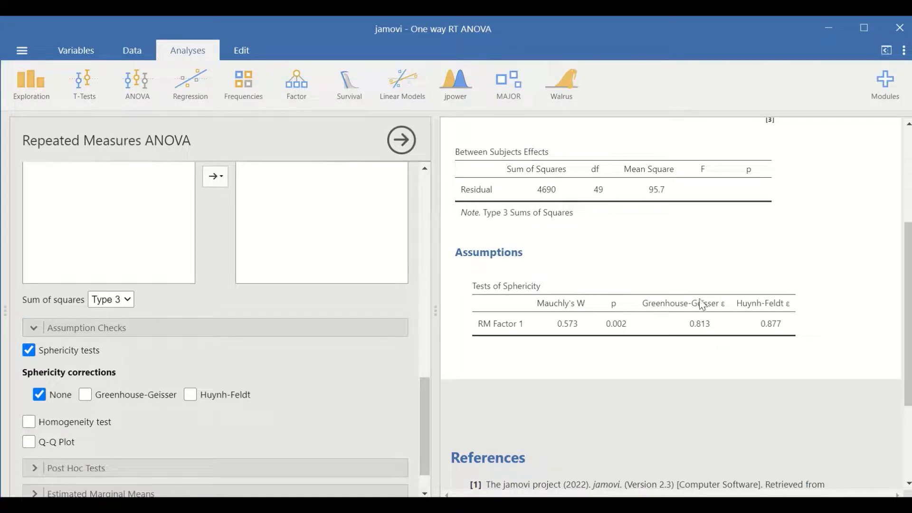
mouse_move(167, 370)
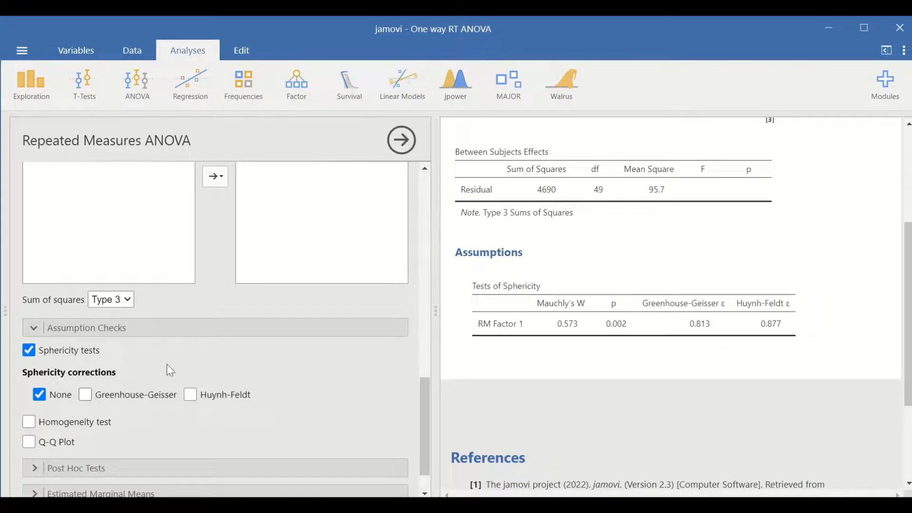
mouse_move(601, 314)
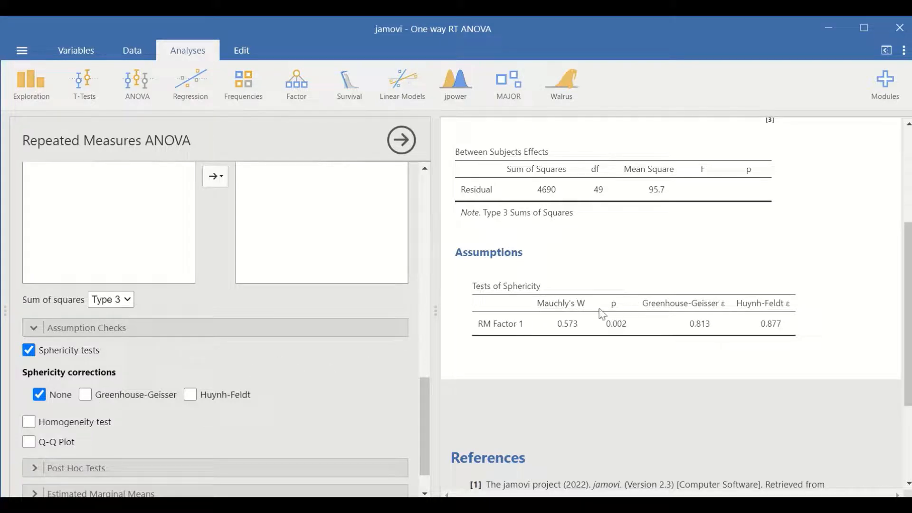
mouse_move(378, 358)
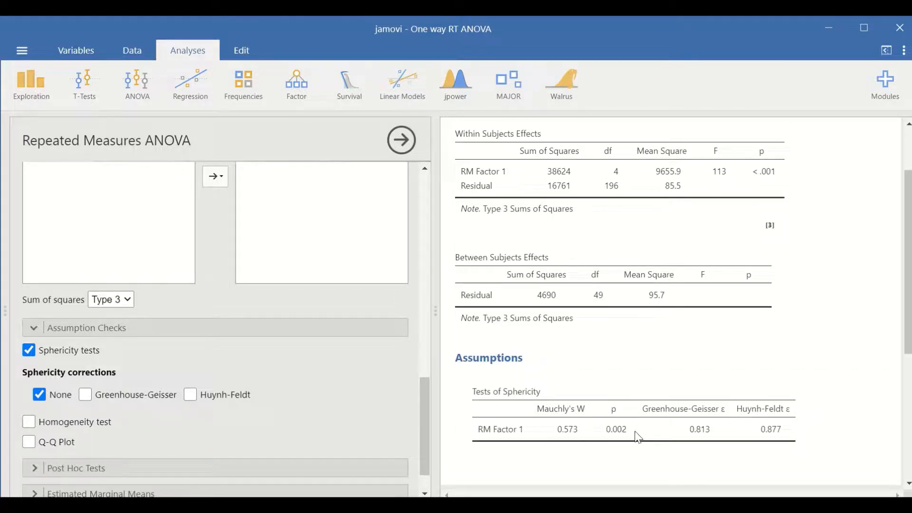
mouse_move(643, 429)
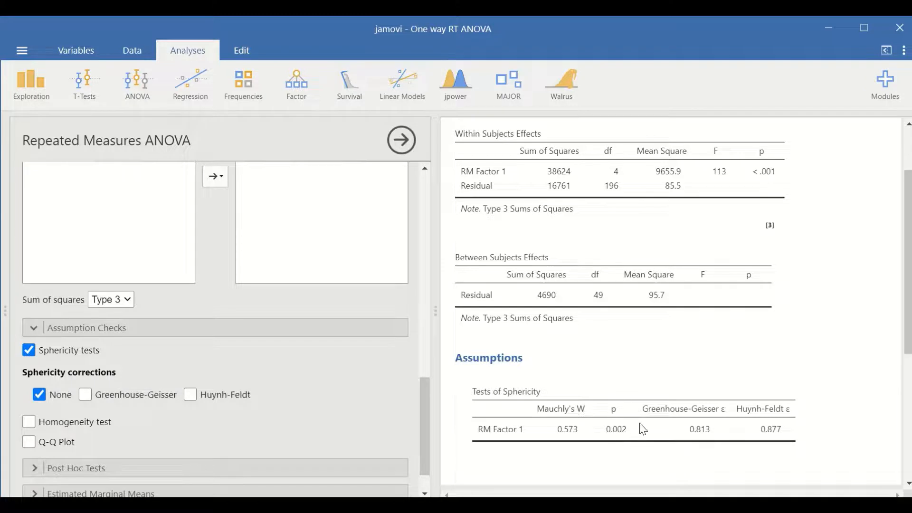
mouse_move(654, 436)
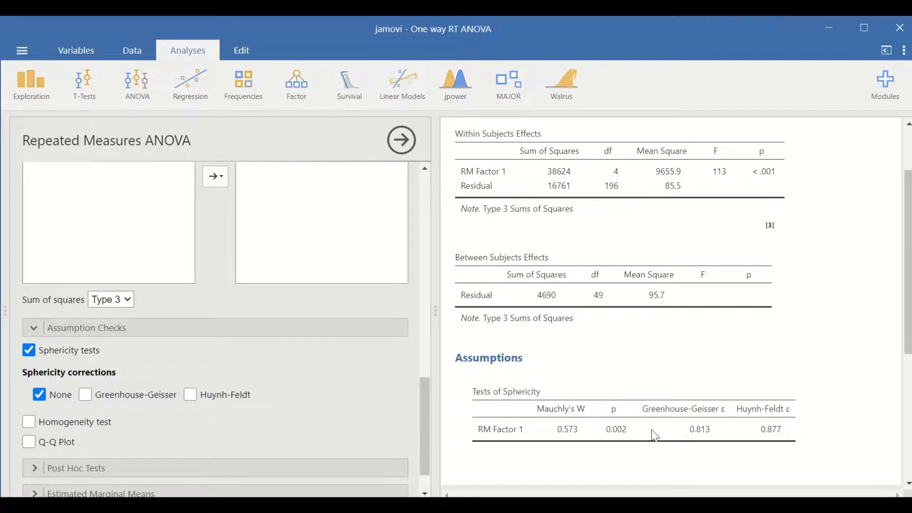
mouse_move(633, 431)
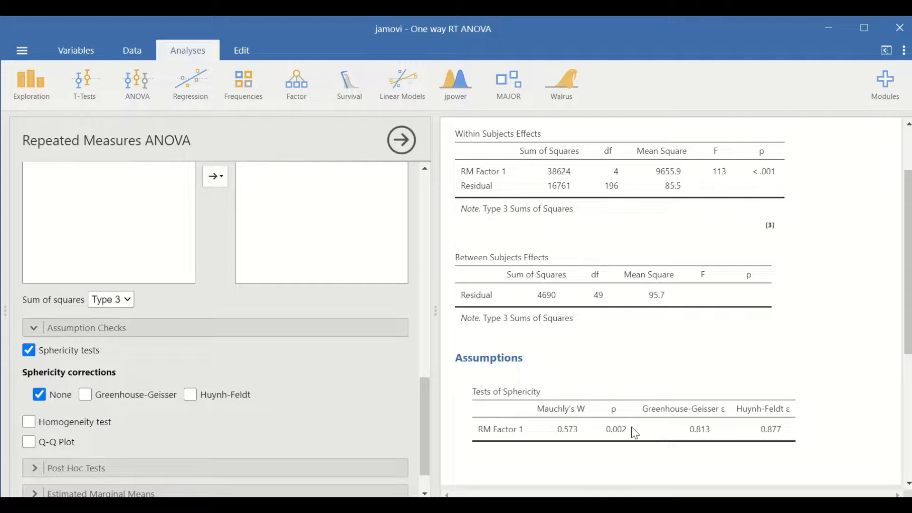
mouse_move(686, 411)
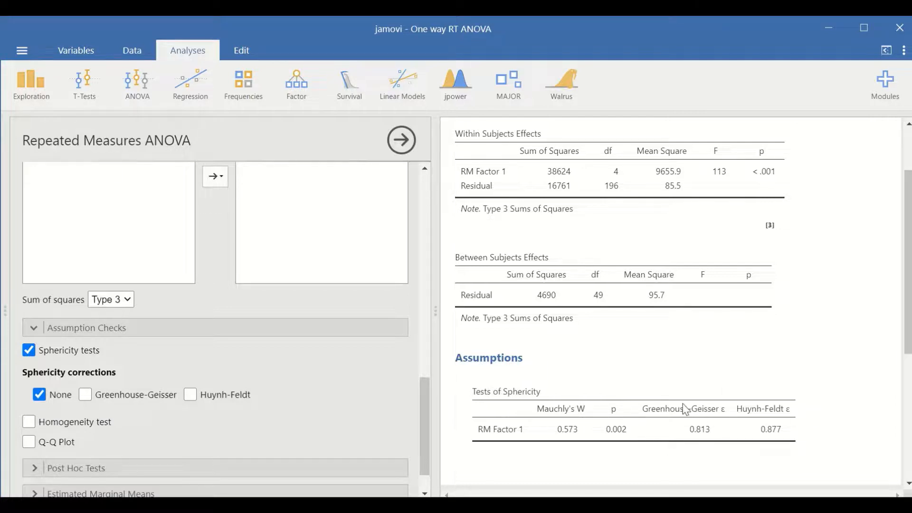
scroll(down, 3)
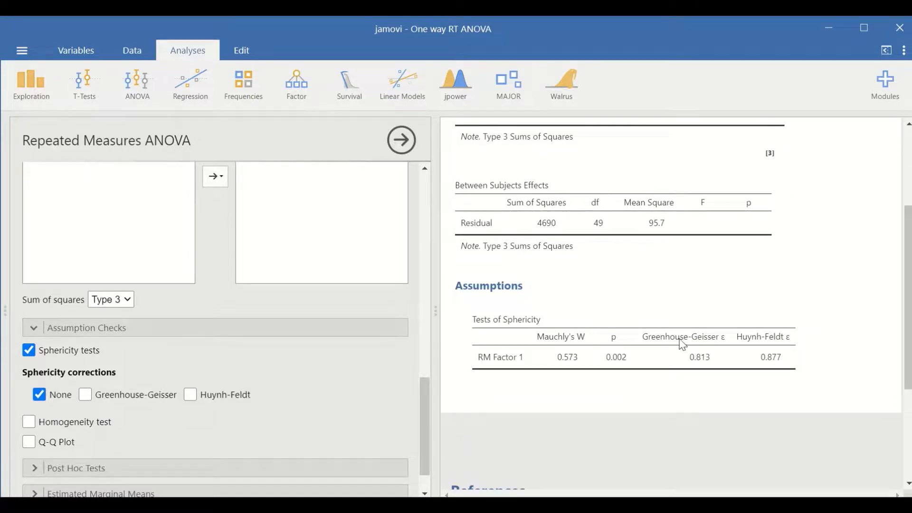
mouse_move(721, 367)
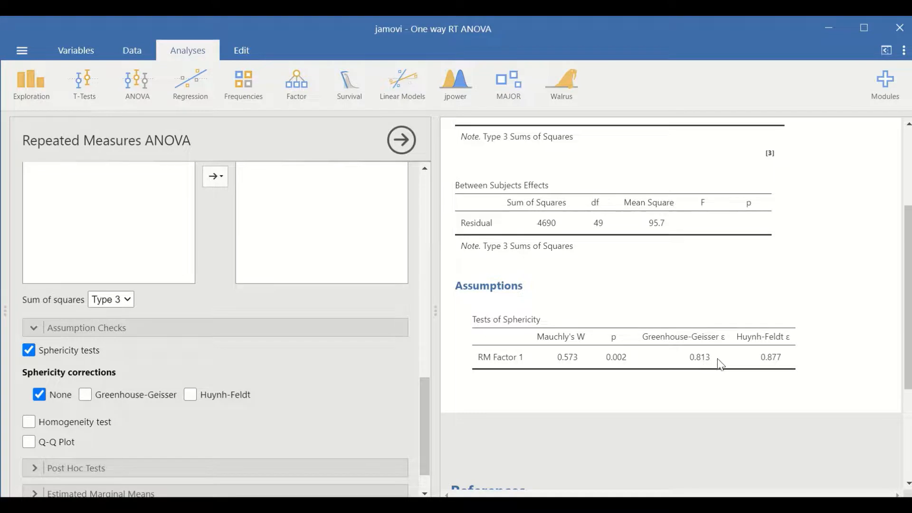
mouse_move(651, 354)
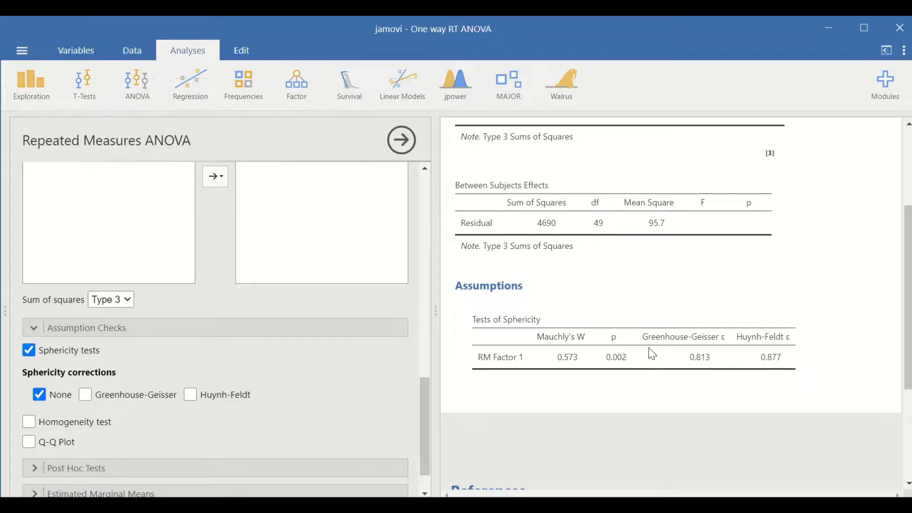
mouse_move(751, 363)
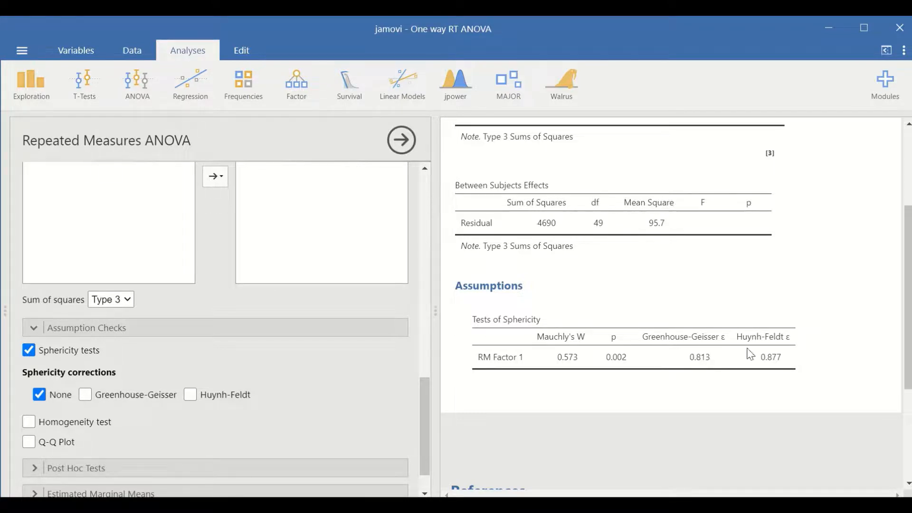
mouse_move(434, 340)
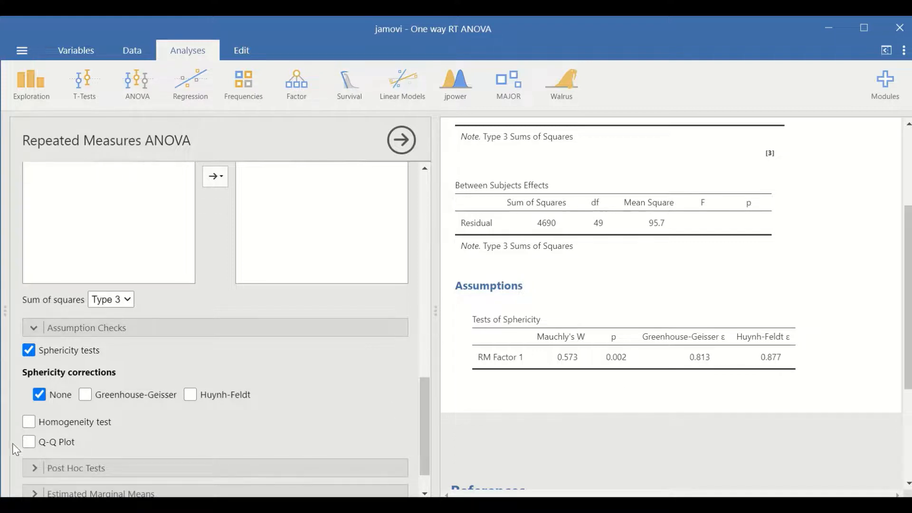
Add Levene's homogeneity of variances test to the assumption output
click(29, 422)
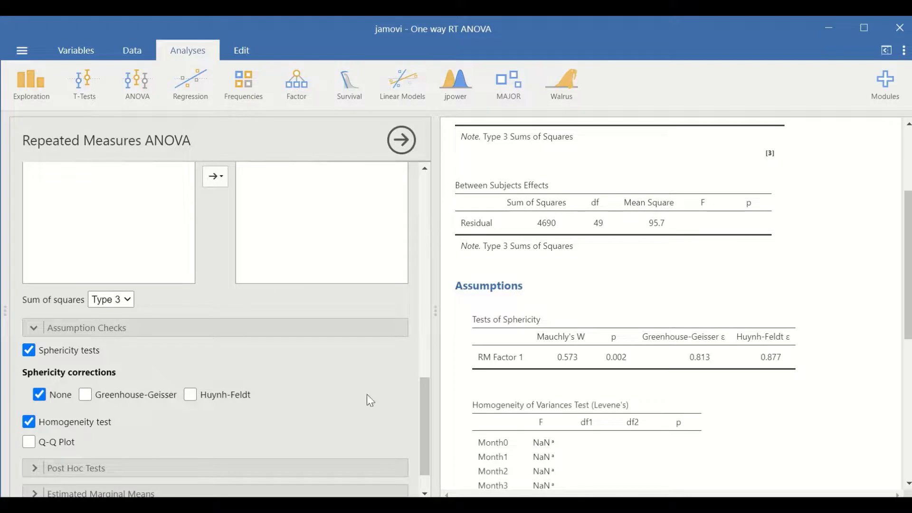
scroll(down, 3)
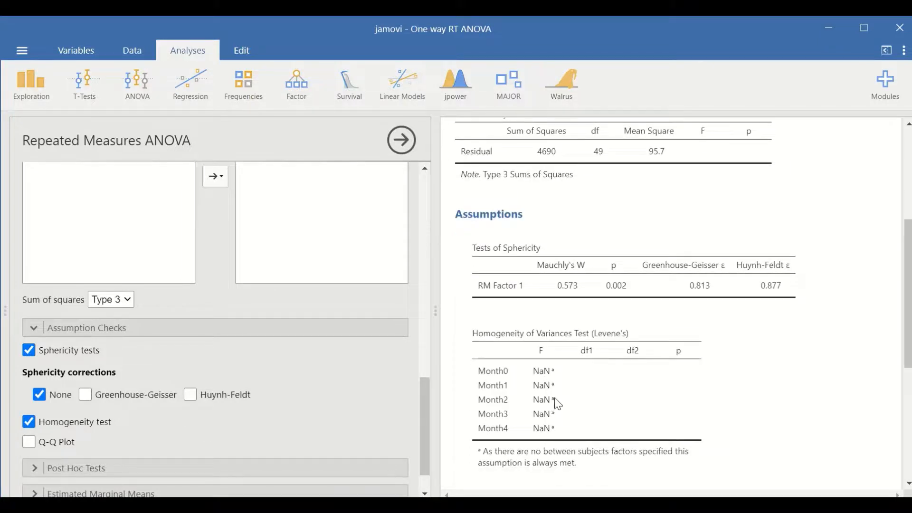
mouse_move(570, 389)
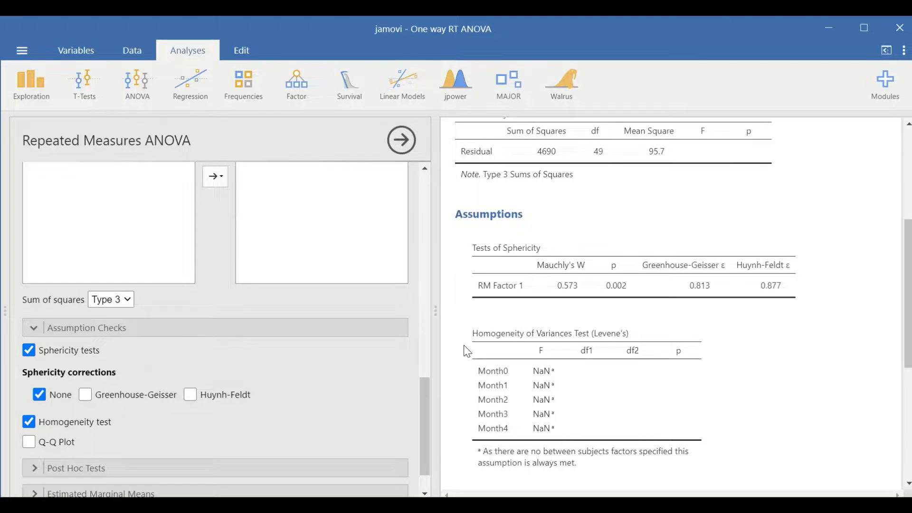
mouse_move(519, 394)
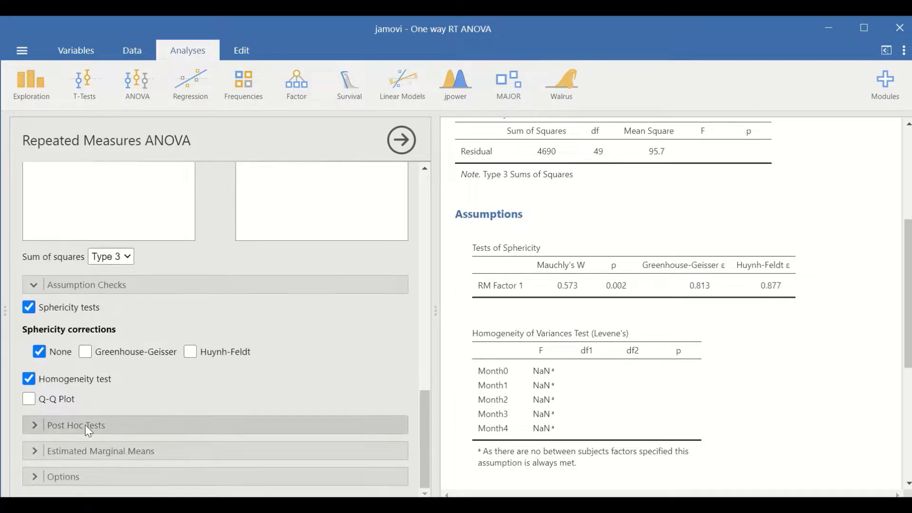
Request Tukey post hoc comparisons for RM Factor 1
click(76, 425)
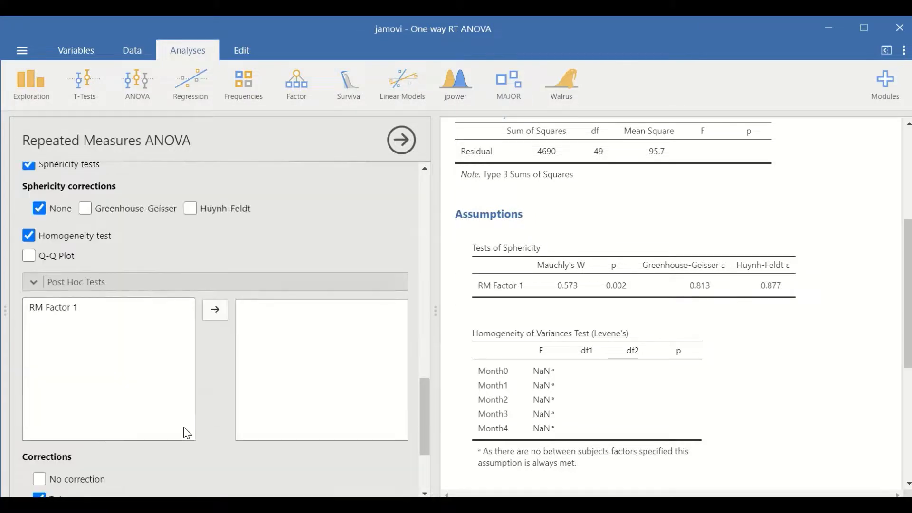
click(52, 308)
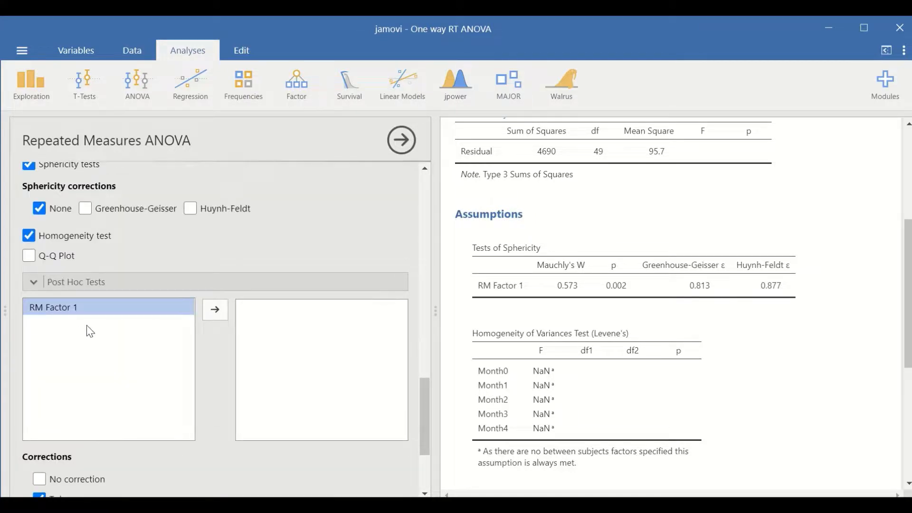
click(215, 310)
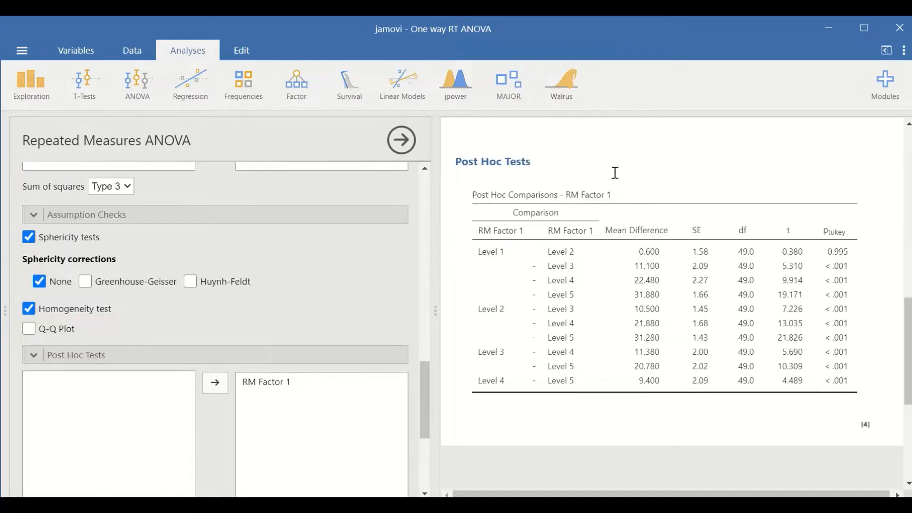
mouse_move(486, 175)
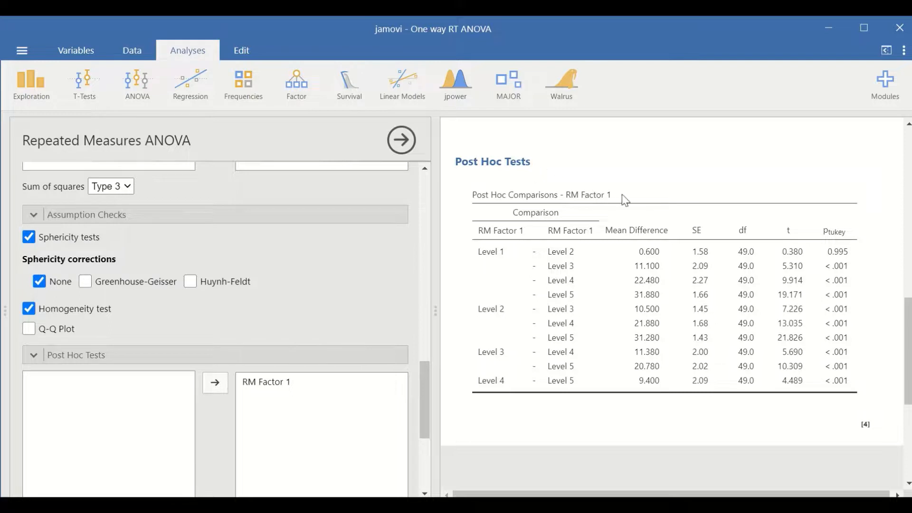
mouse_move(830, 243)
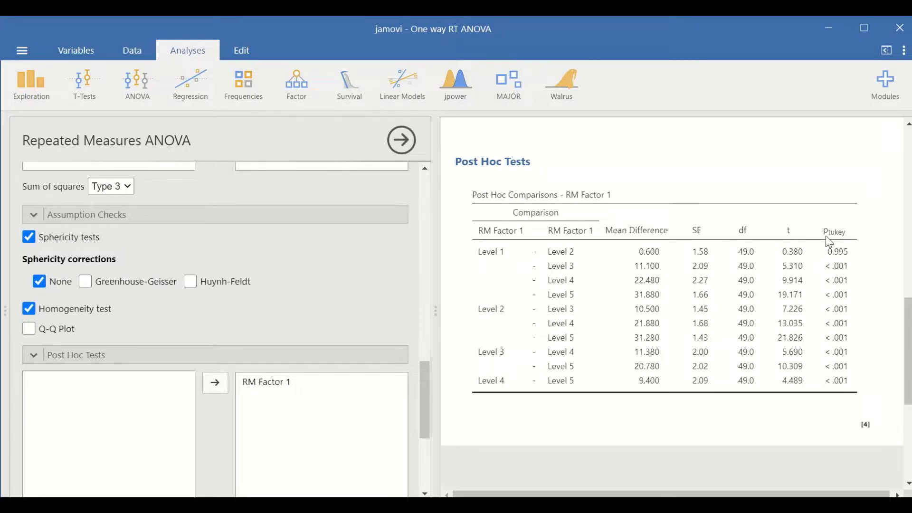
mouse_move(545, 295)
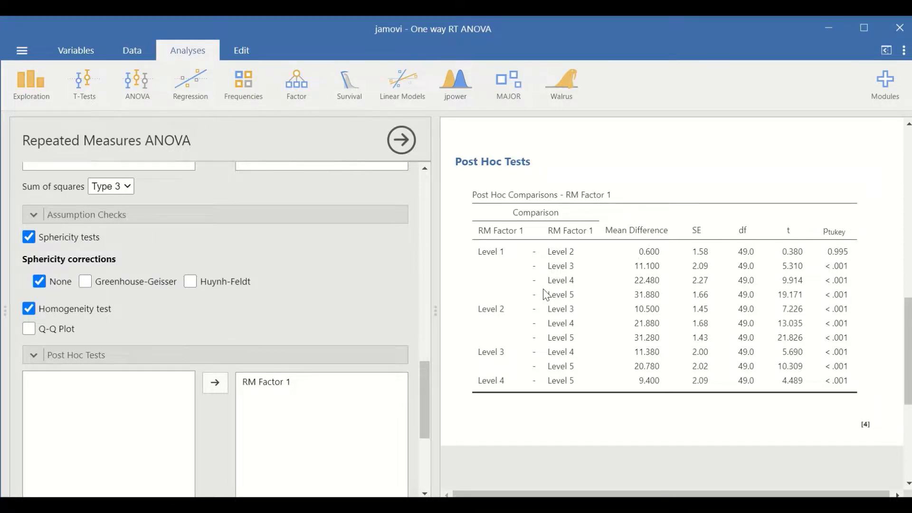
mouse_move(610, 278)
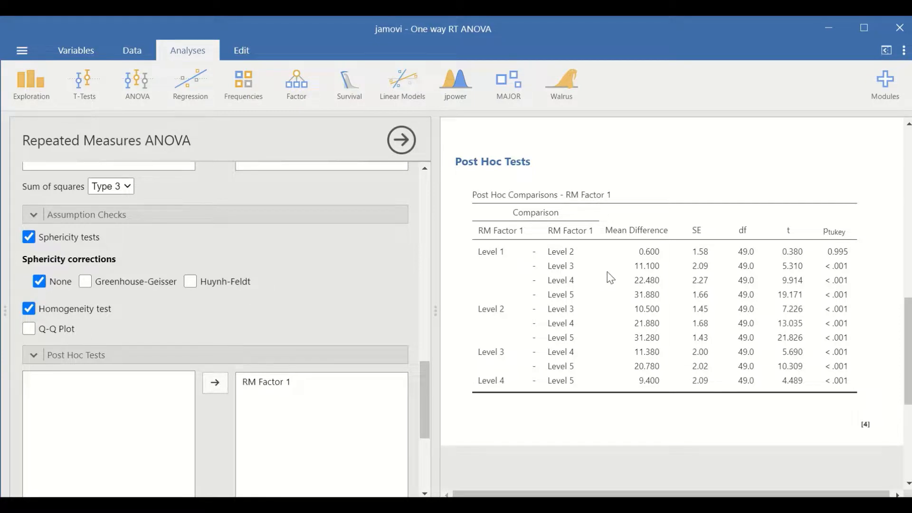
mouse_move(547, 266)
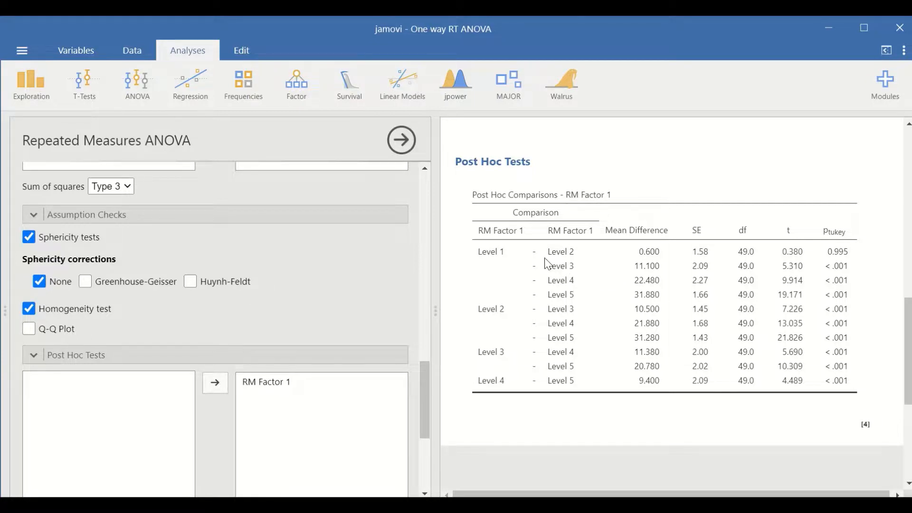
mouse_move(561, 349)
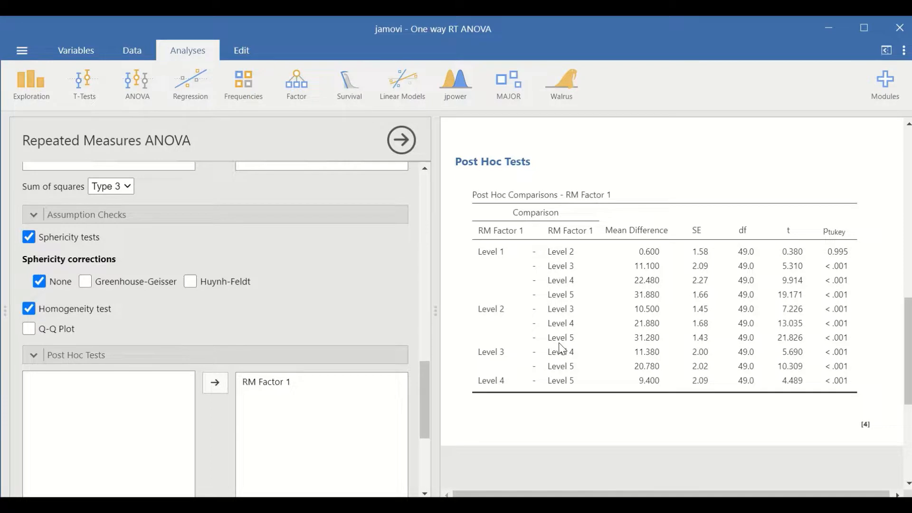
mouse_move(496, 271)
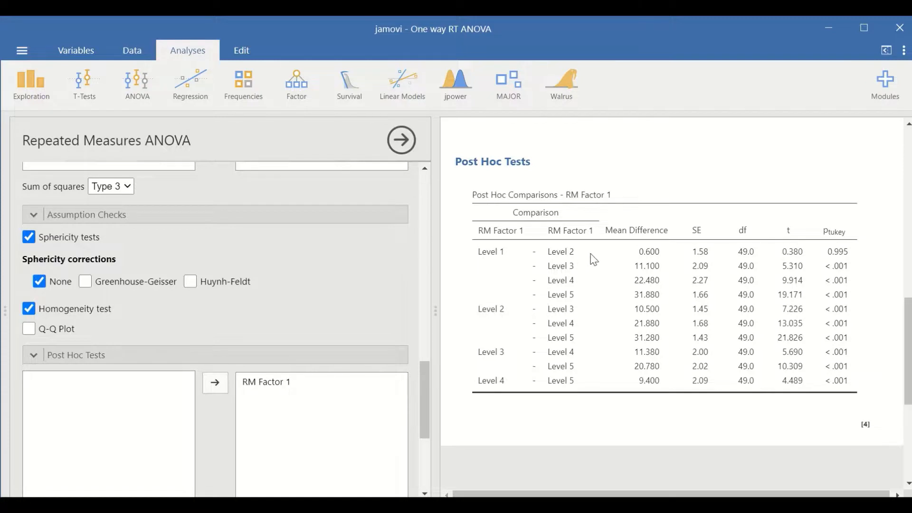
mouse_move(577, 281)
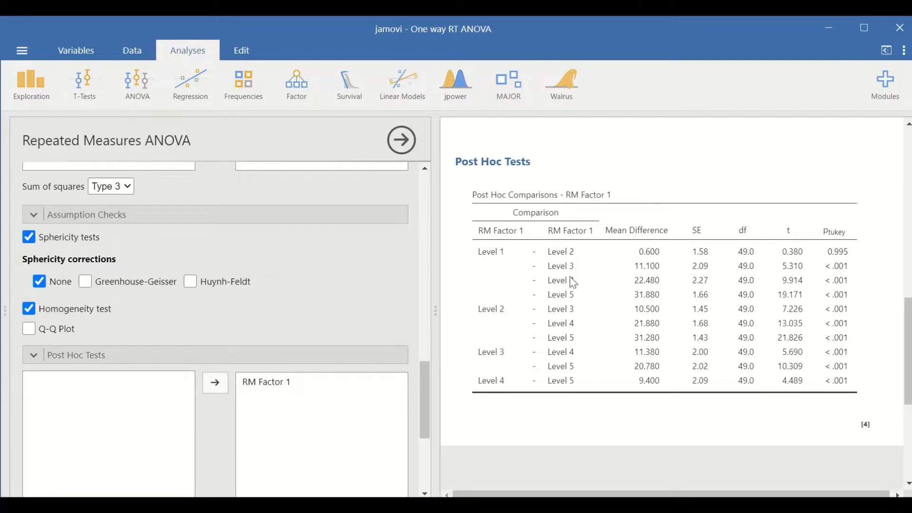
mouse_move(569, 256)
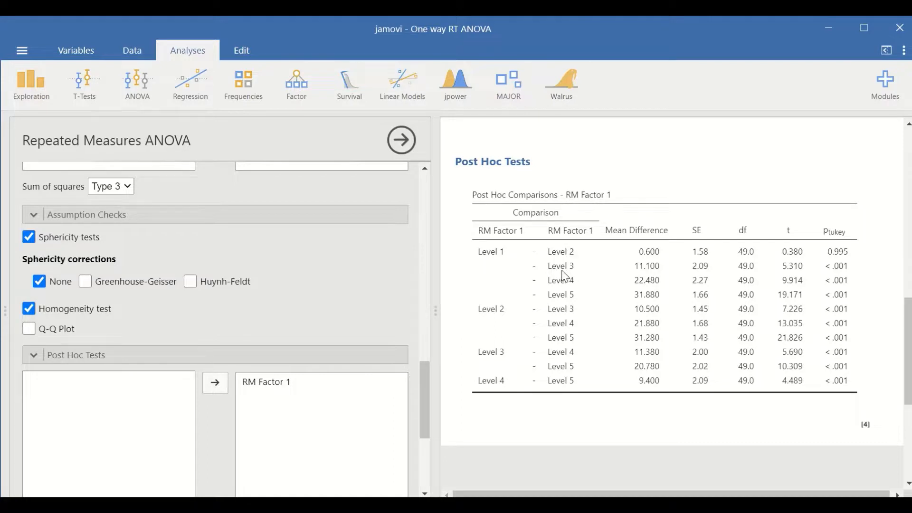
mouse_move(559, 290)
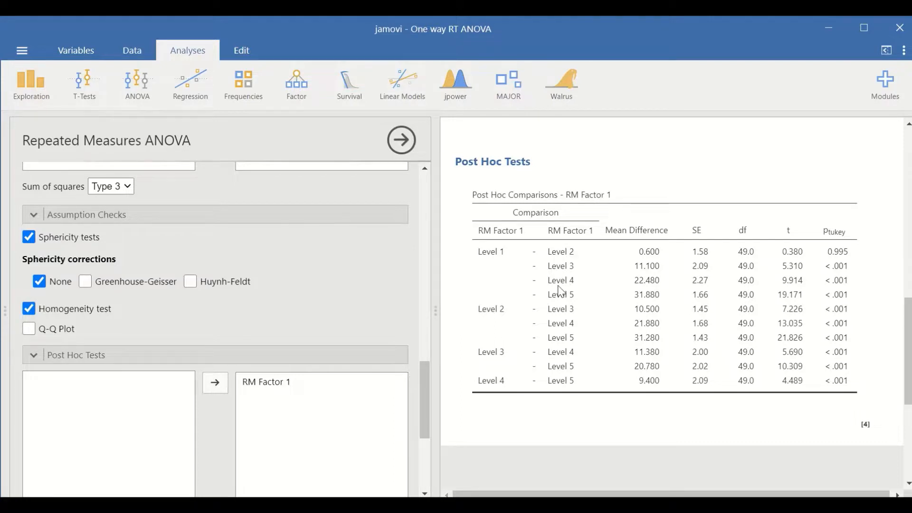
mouse_move(590, 291)
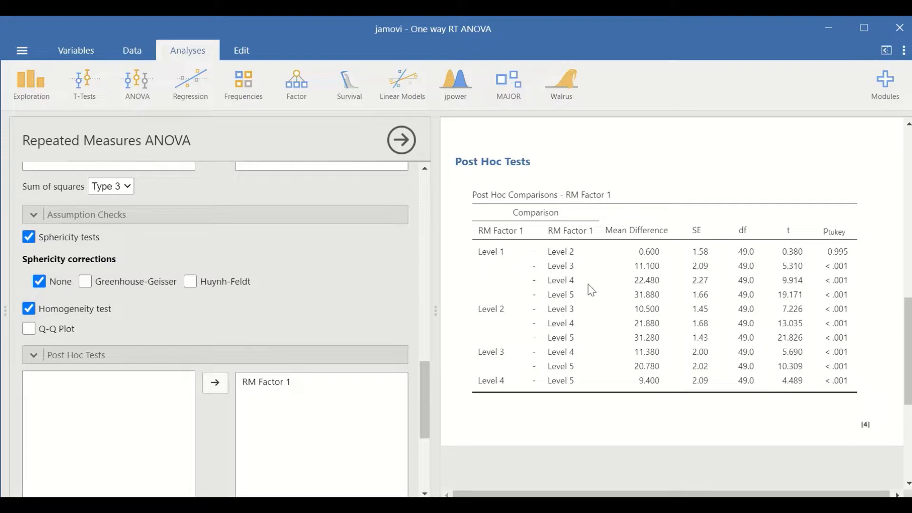
mouse_move(565, 309)
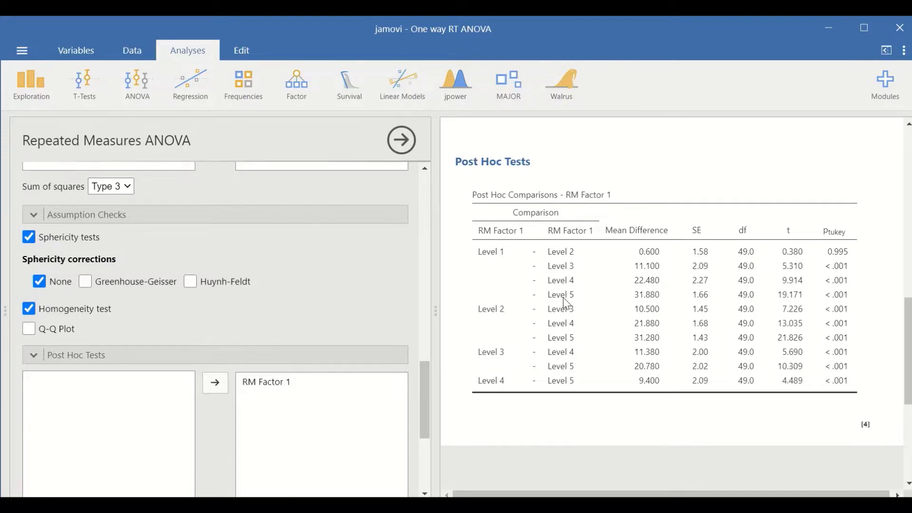
mouse_move(583, 310)
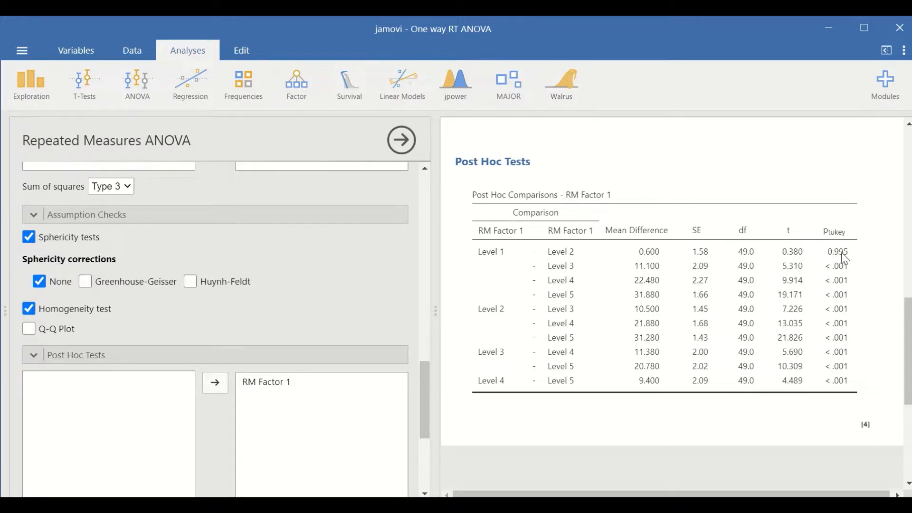
mouse_move(812, 276)
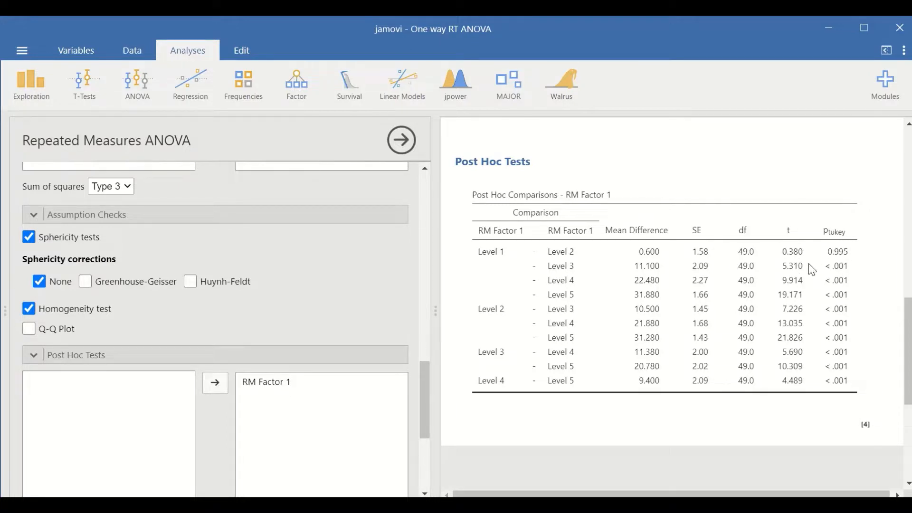
mouse_move(555, 292)
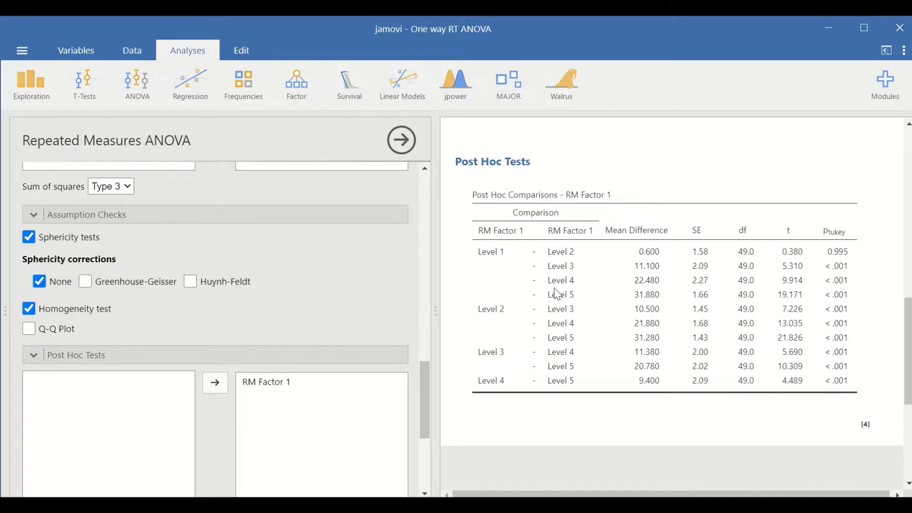
mouse_move(503, 261)
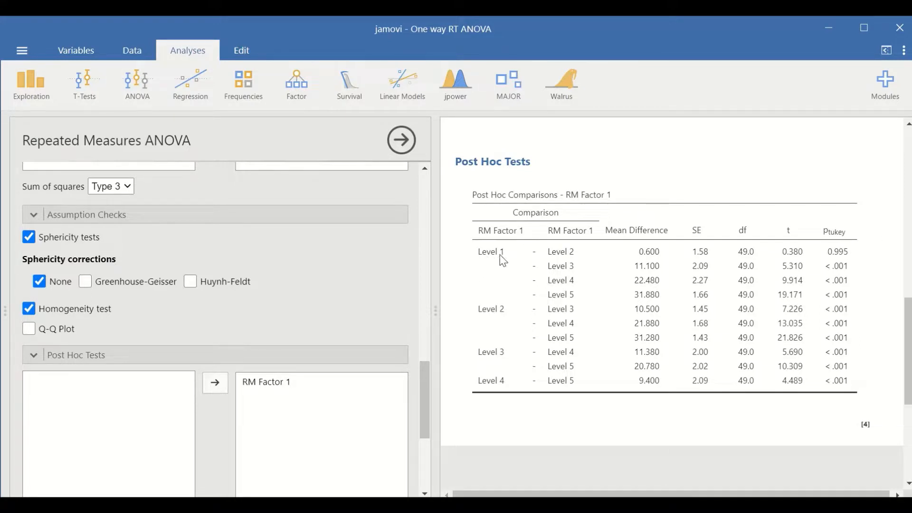
mouse_move(564, 262)
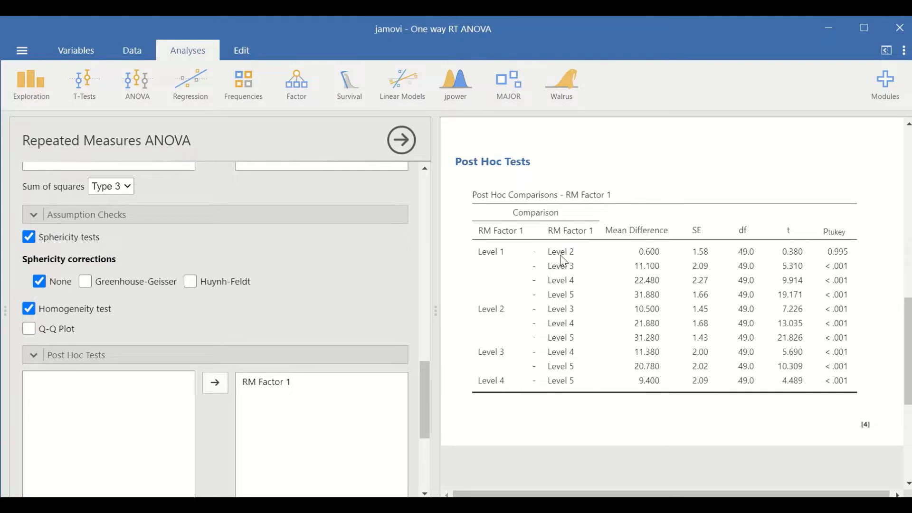
mouse_move(598, 293)
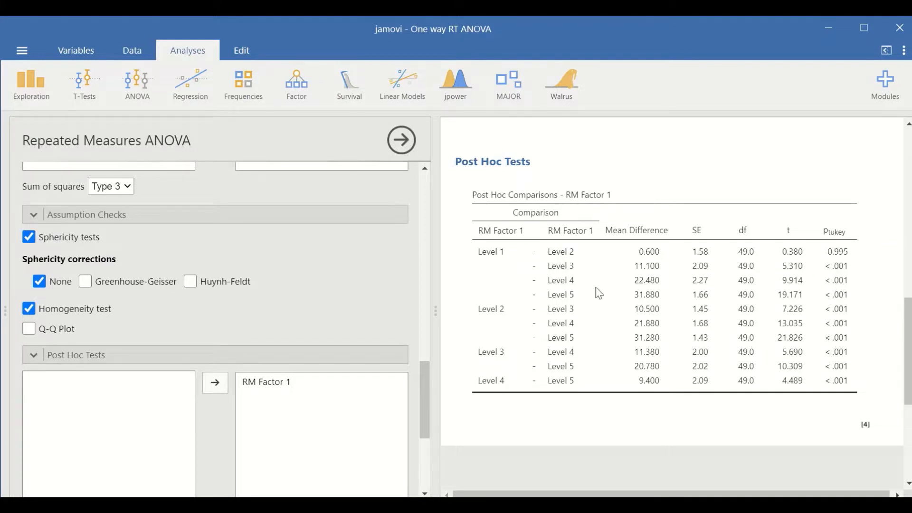
mouse_move(491, 262)
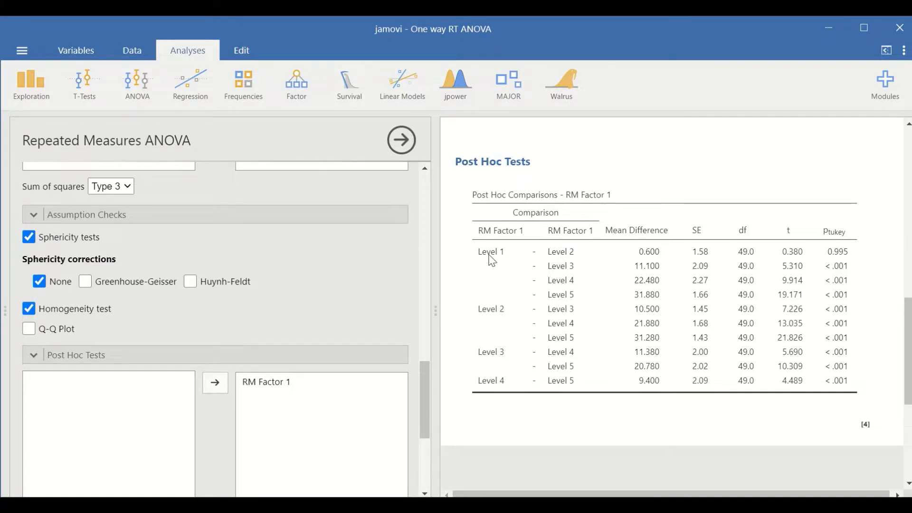
mouse_move(489, 283)
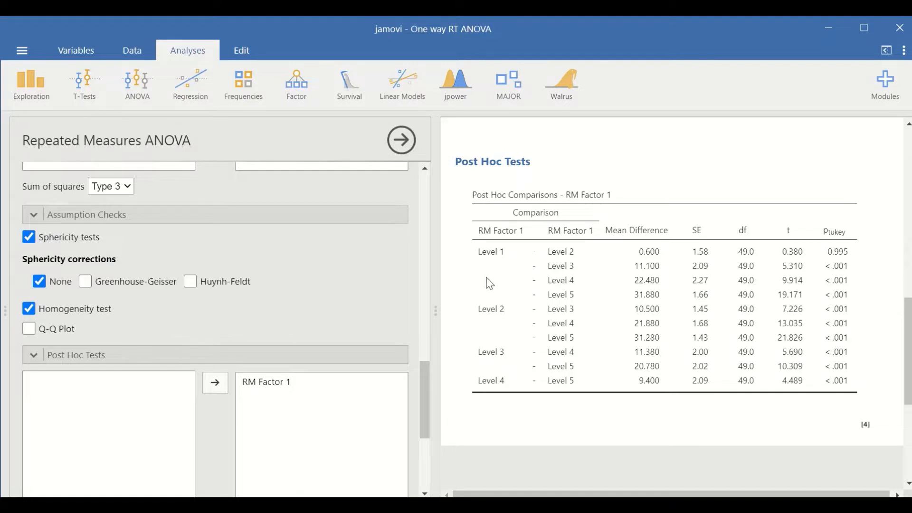
mouse_move(651, 369)
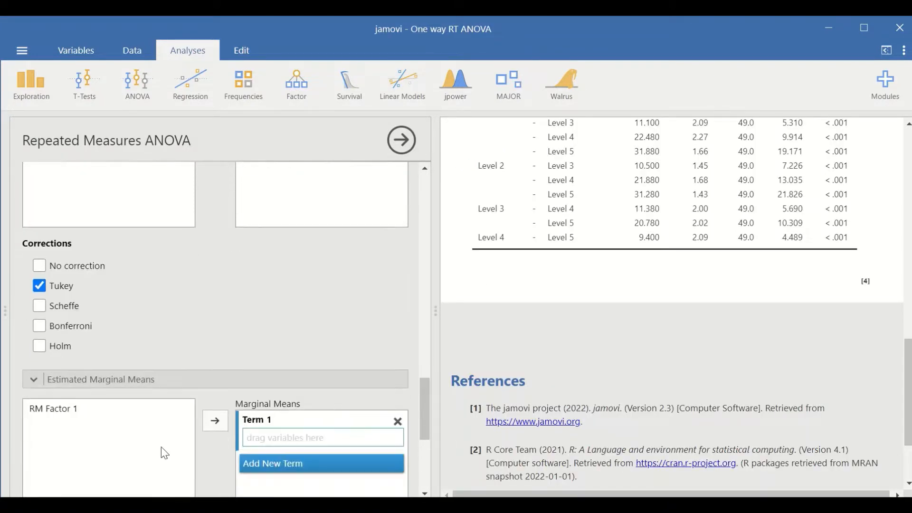
Add RM Factor 1 as an estimated marginal means term, plotting its five level means
click(53, 408)
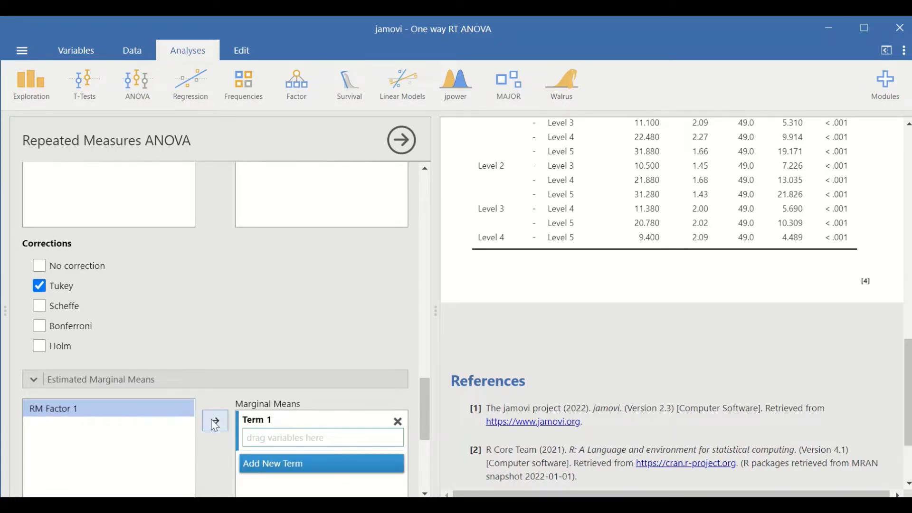
click(215, 422)
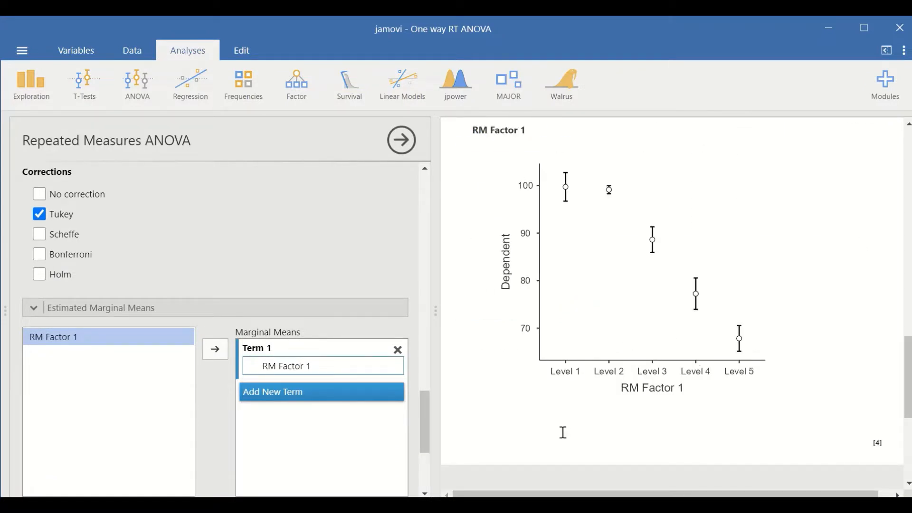
mouse_move(609, 378)
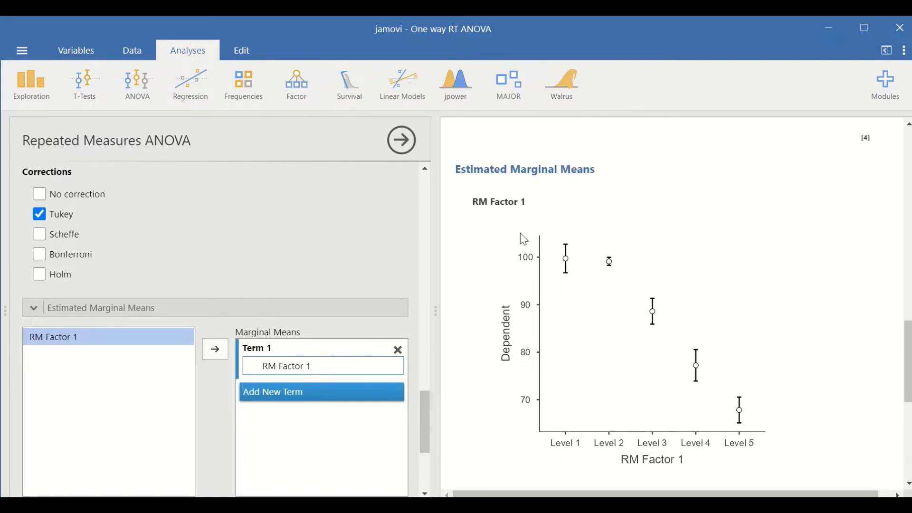
mouse_move(527, 412)
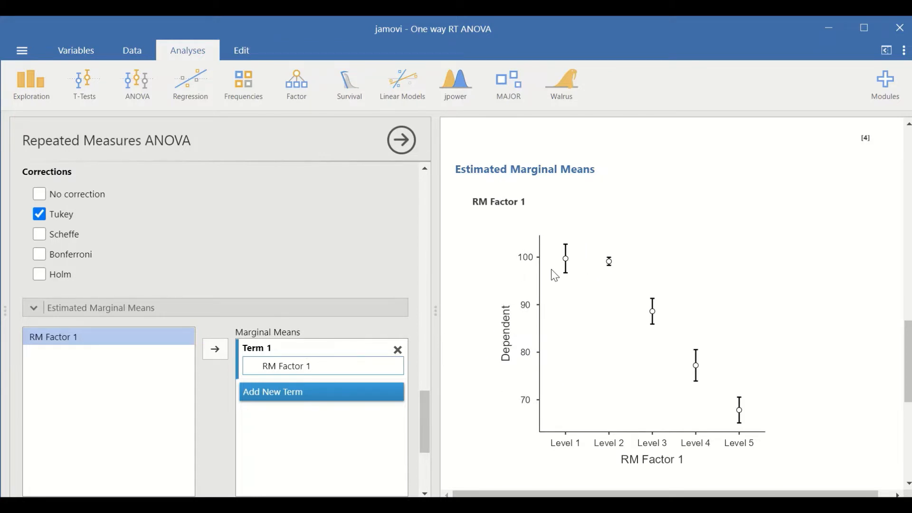
mouse_move(552, 262)
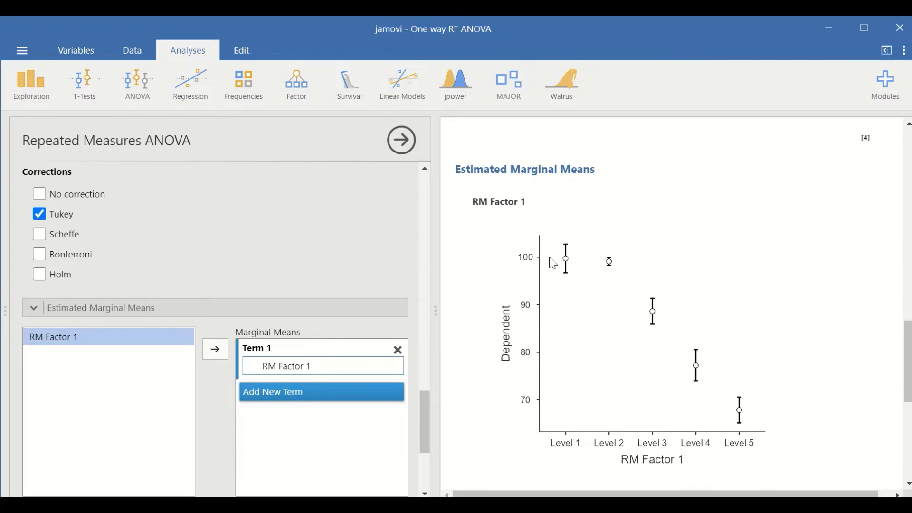
mouse_move(575, 306)
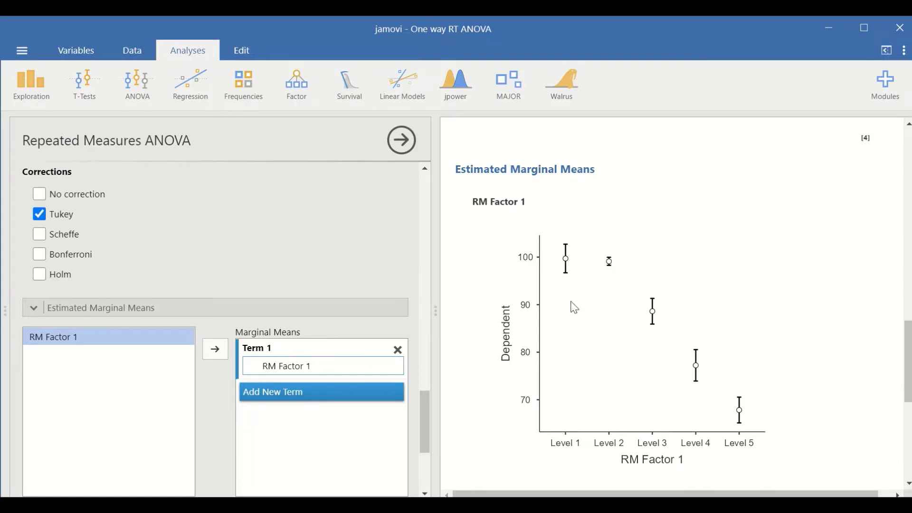
mouse_move(614, 270)
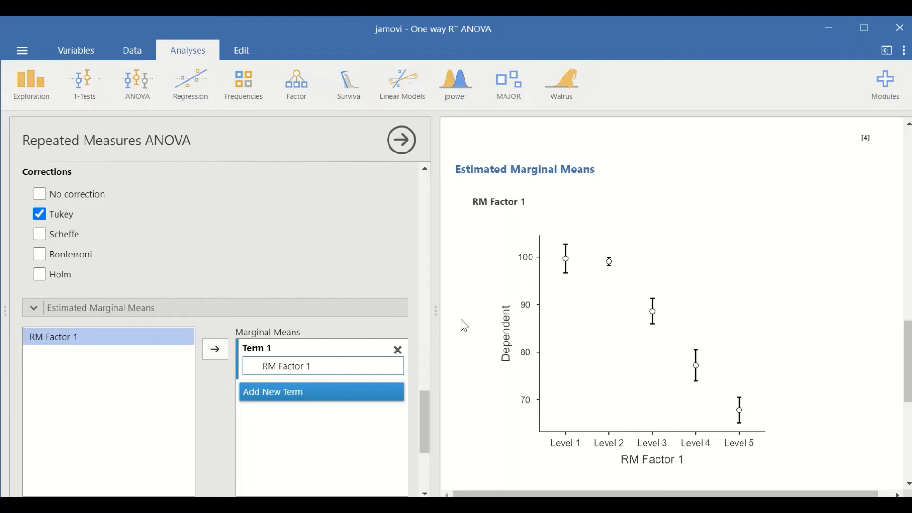
mouse_move(531, 332)
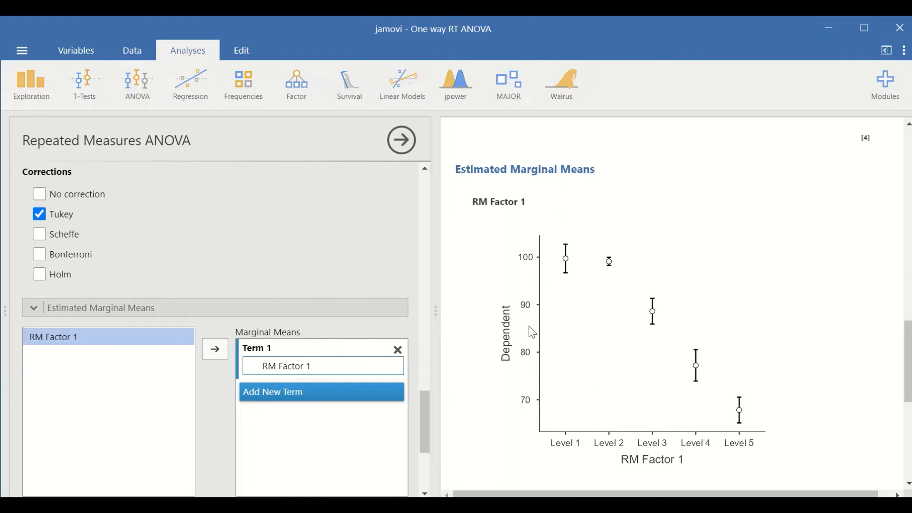
scroll(up, 3)
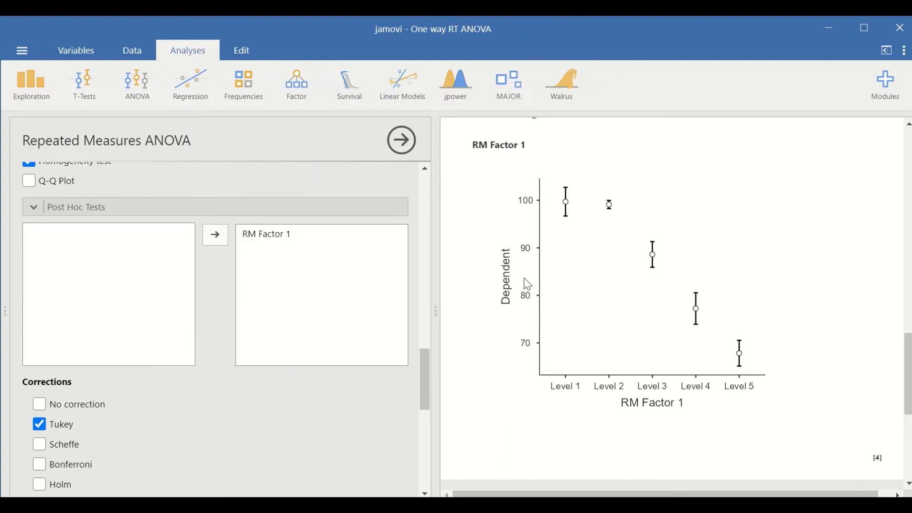
mouse_move(525, 251)
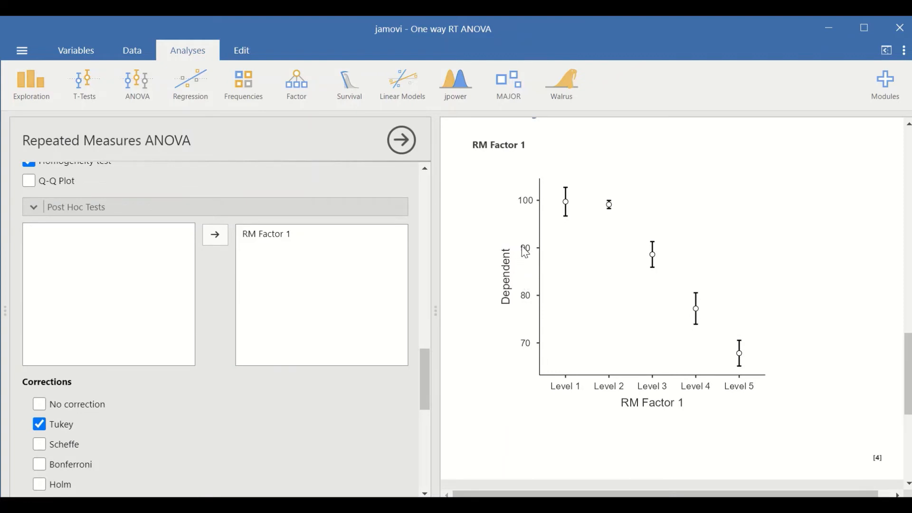
mouse_move(661, 243)
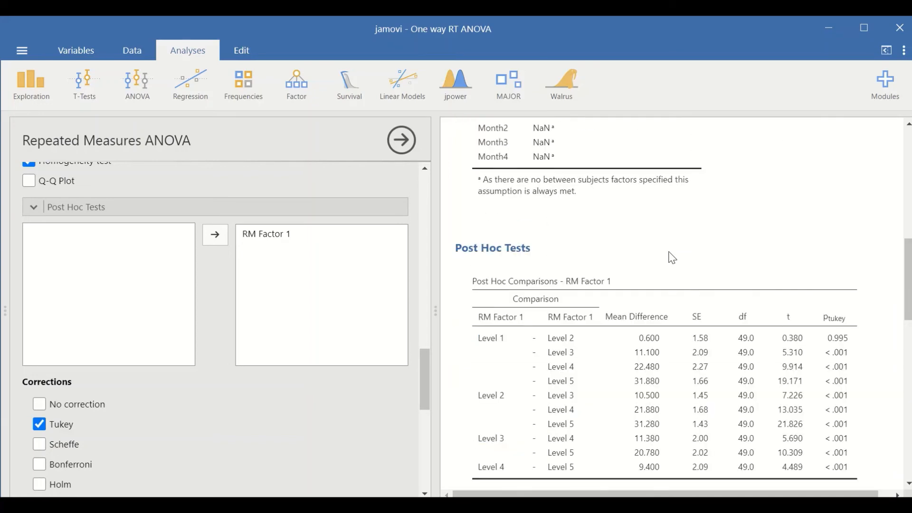
scroll(up, 3)
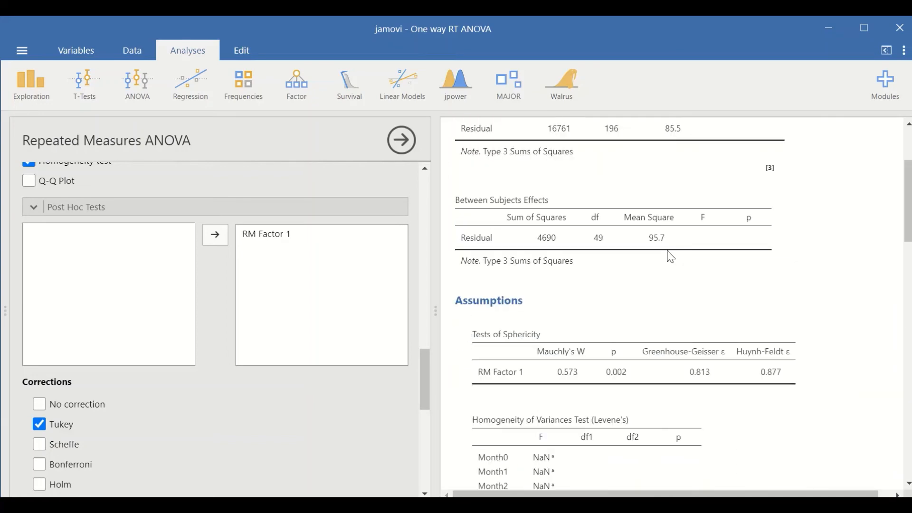